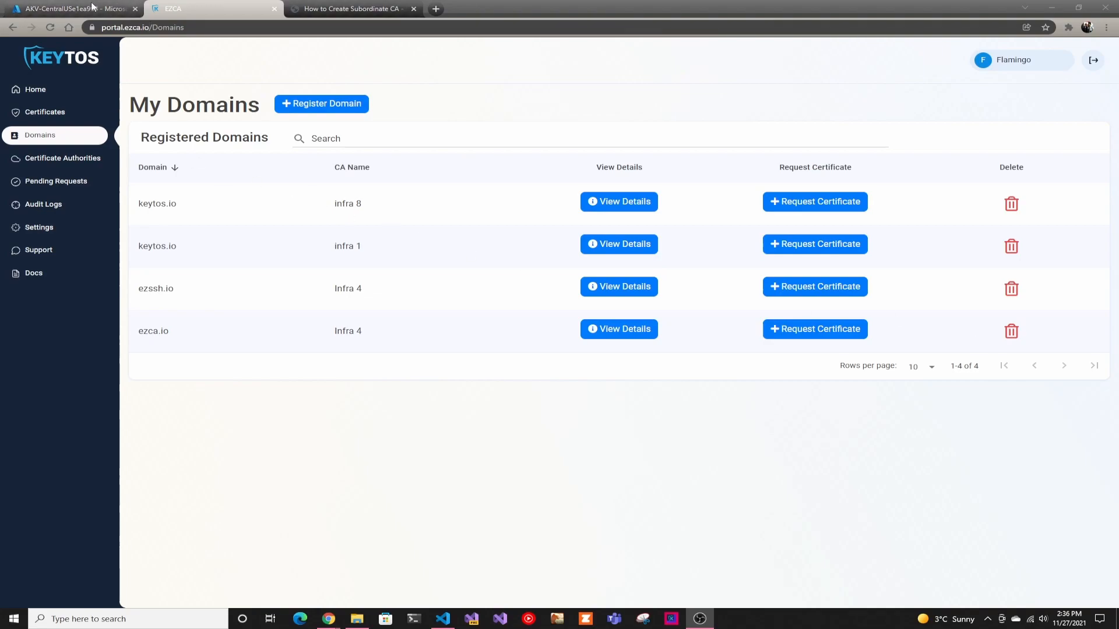
Step: Switch from EZCA to the AKV-CentralUSe1ea999 key vault's Access control (IAM) page in Azure
left_click(70, 10)
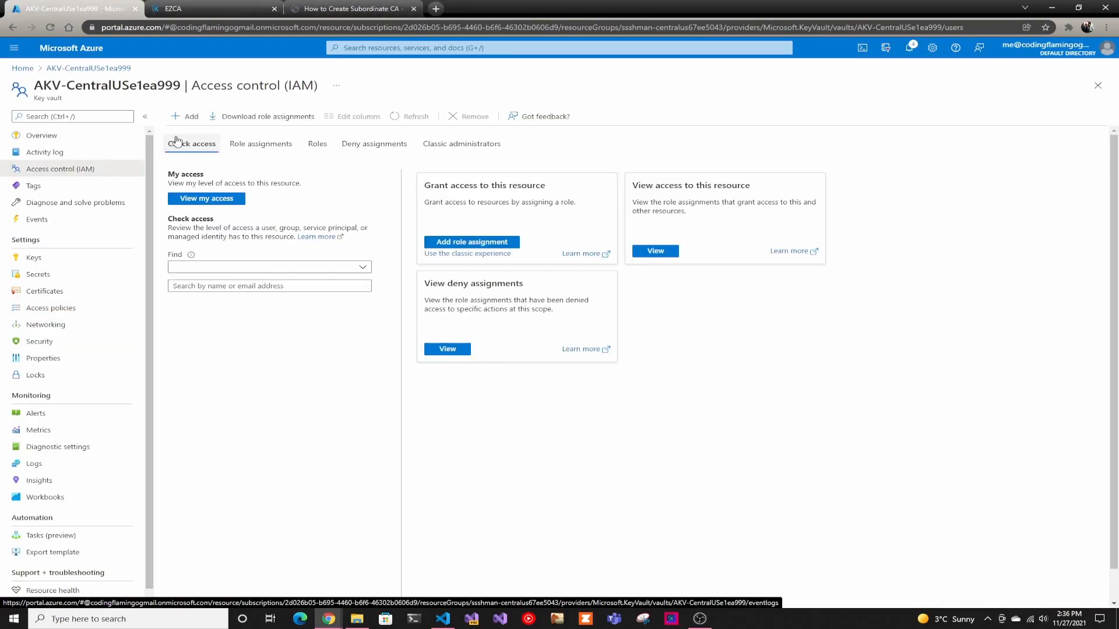
Step: Assign the Reader role on the key vault to the Keytos app, found by searching 'key'
left_click(471, 242)
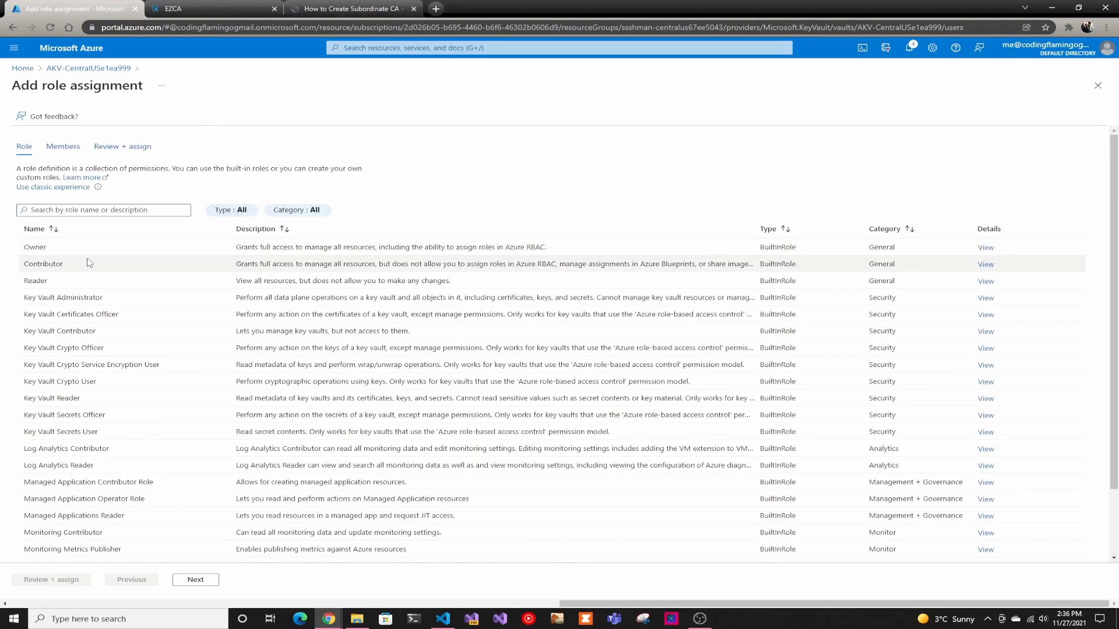
left_click(62, 146)
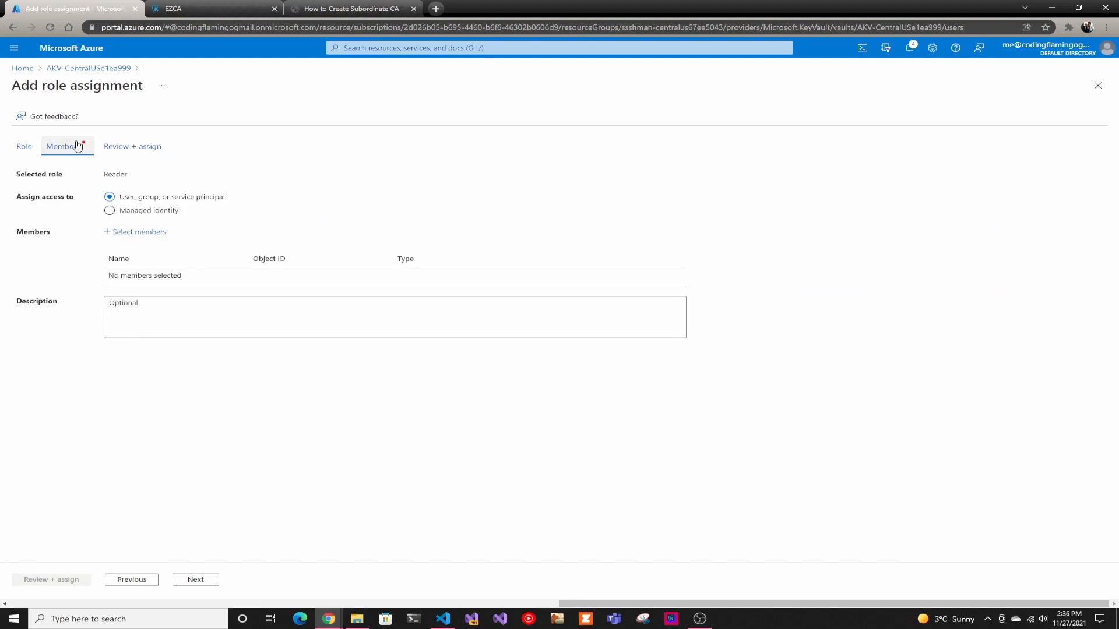
mouse_move(139, 234)
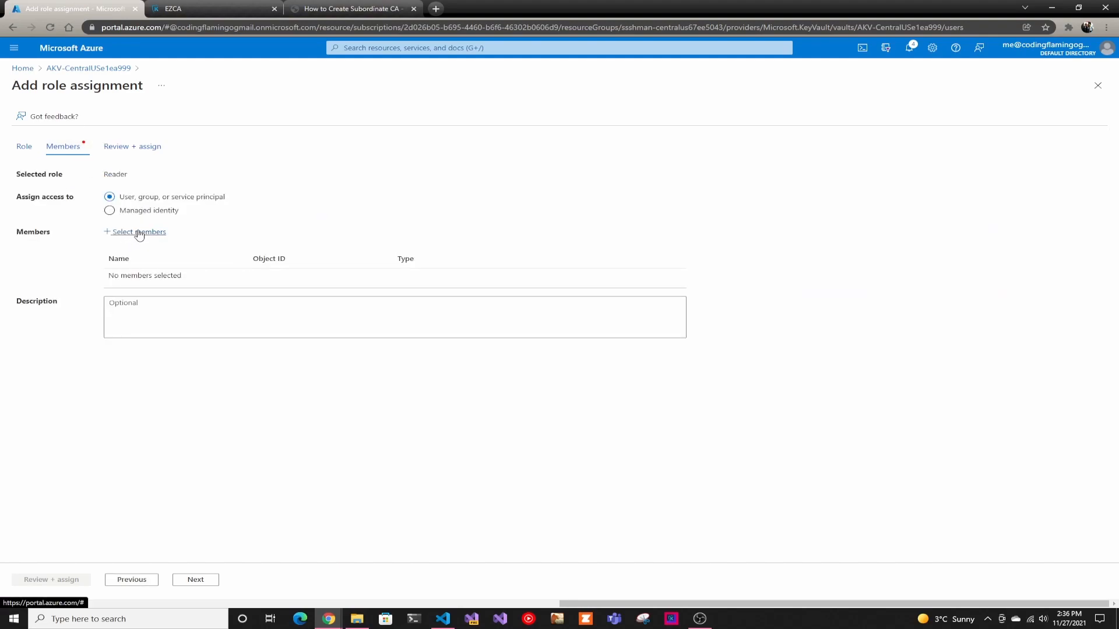
left_click(137, 232)
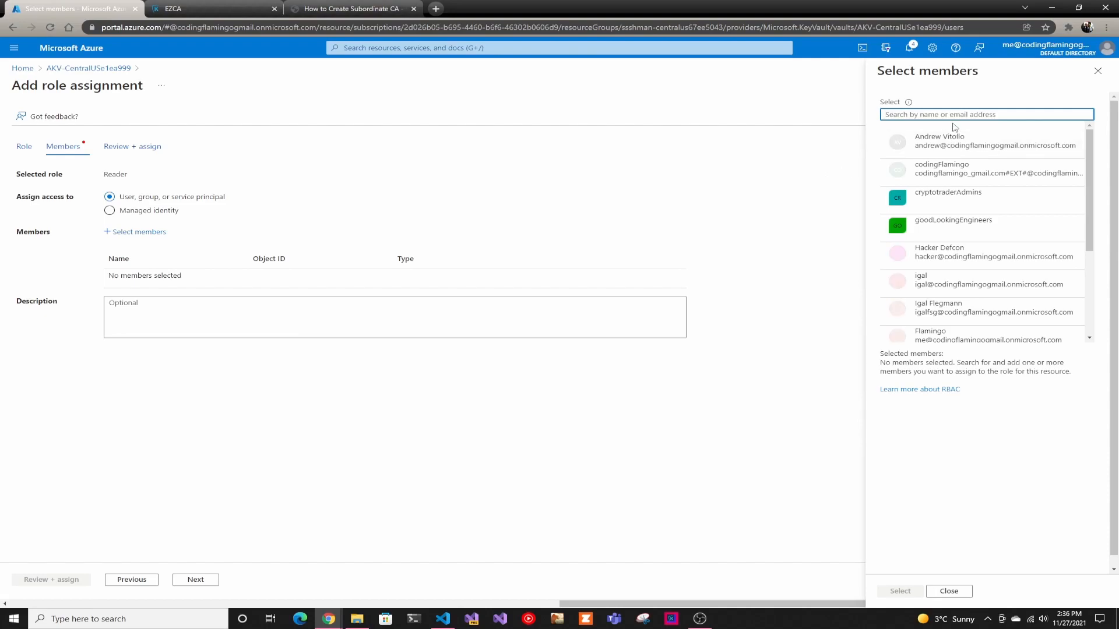
type("key")
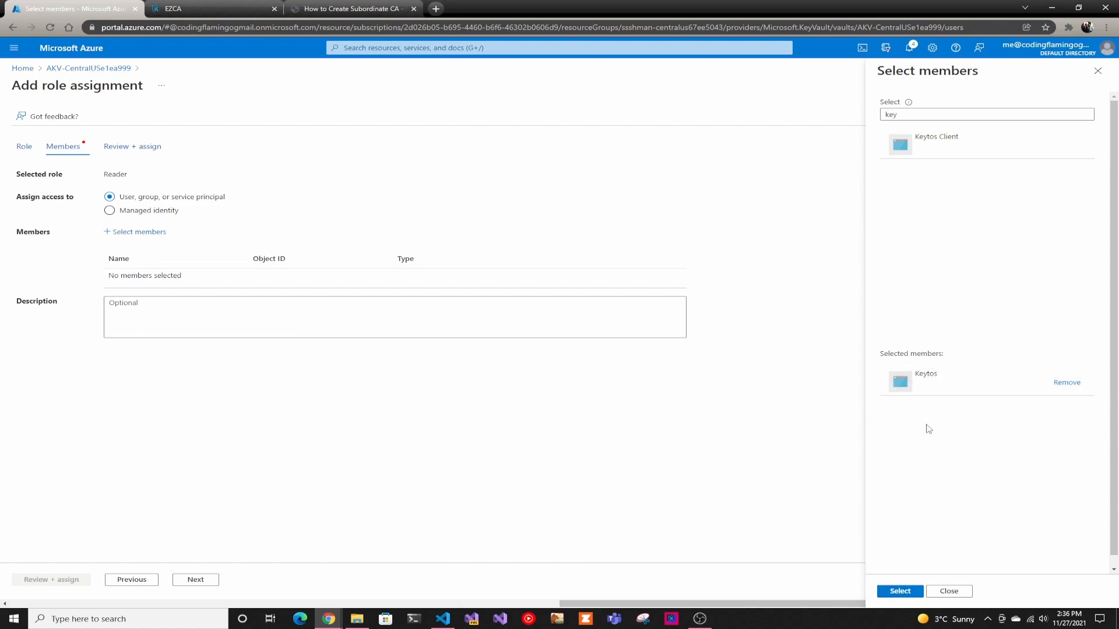
mouse_move(909, 559)
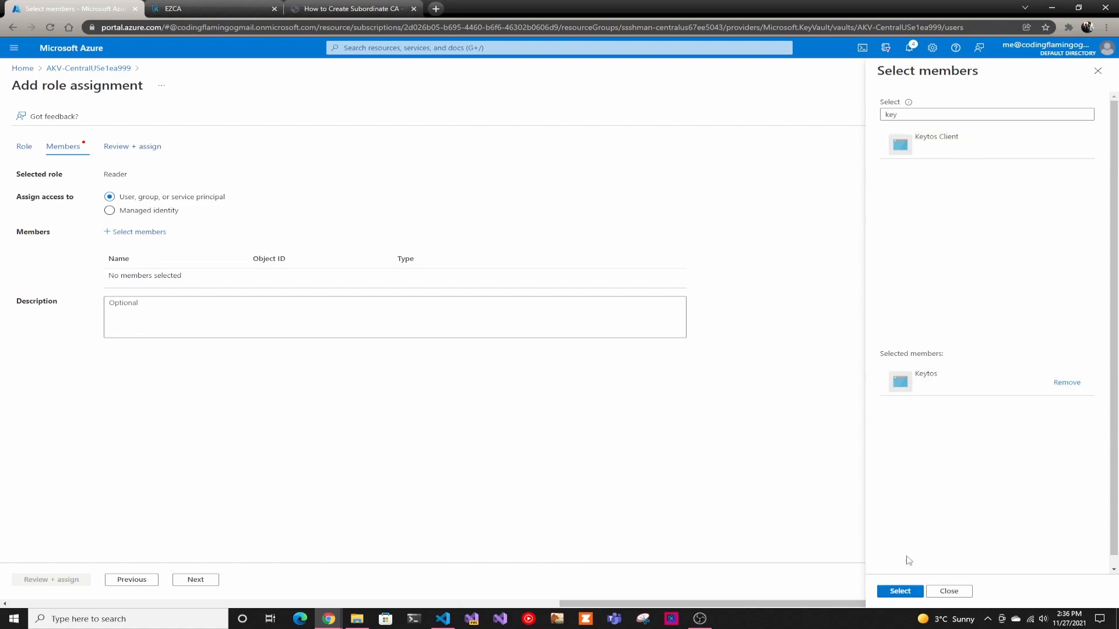
left_click(900, 591)
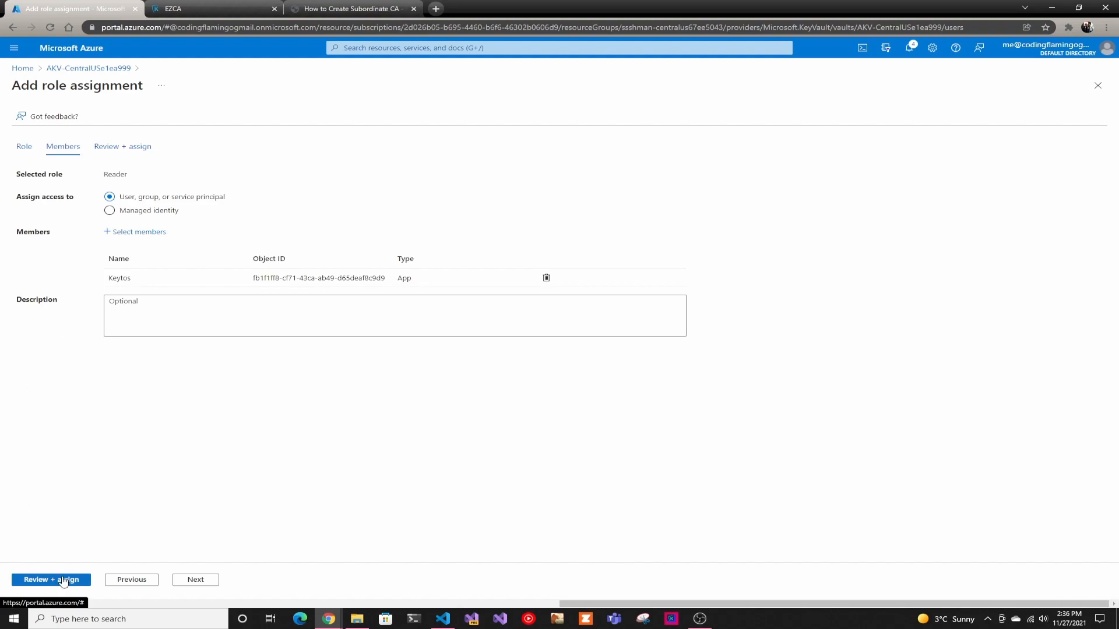
left_click(51, 580)
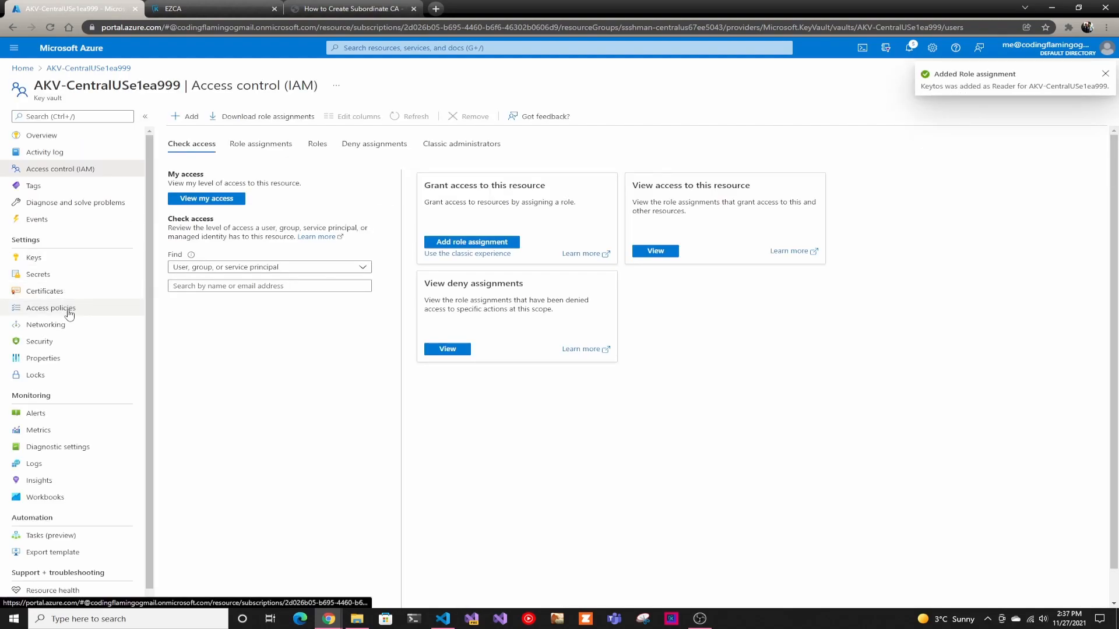
Step: Add and save an access policy granting Keytos certificate permissions, then return to EZCA
left_click(51, 307)
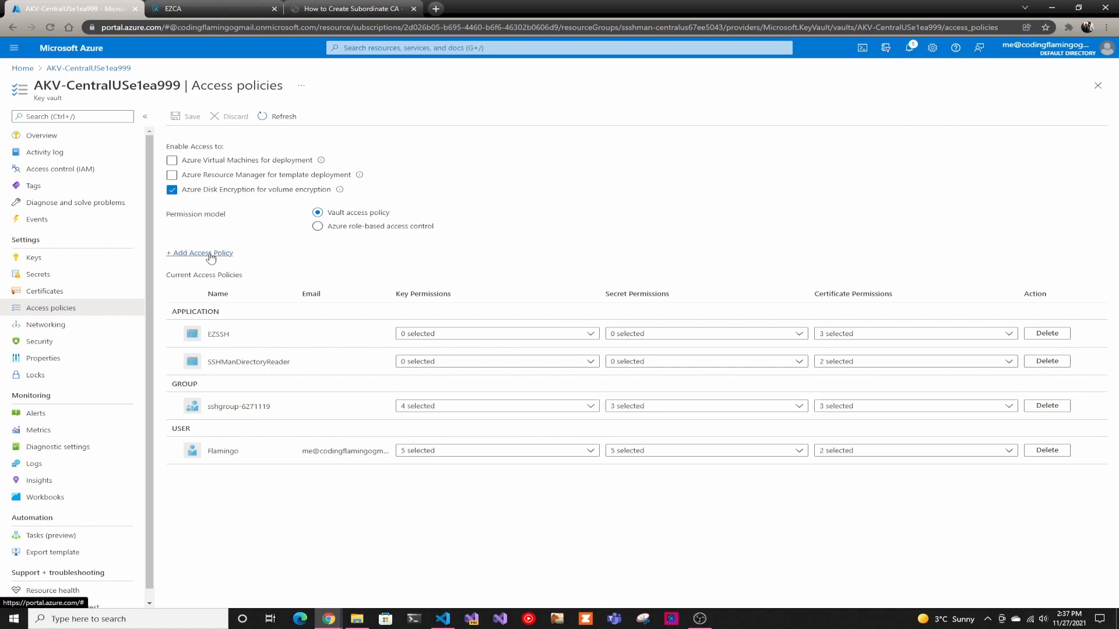
left_click(201, 253)
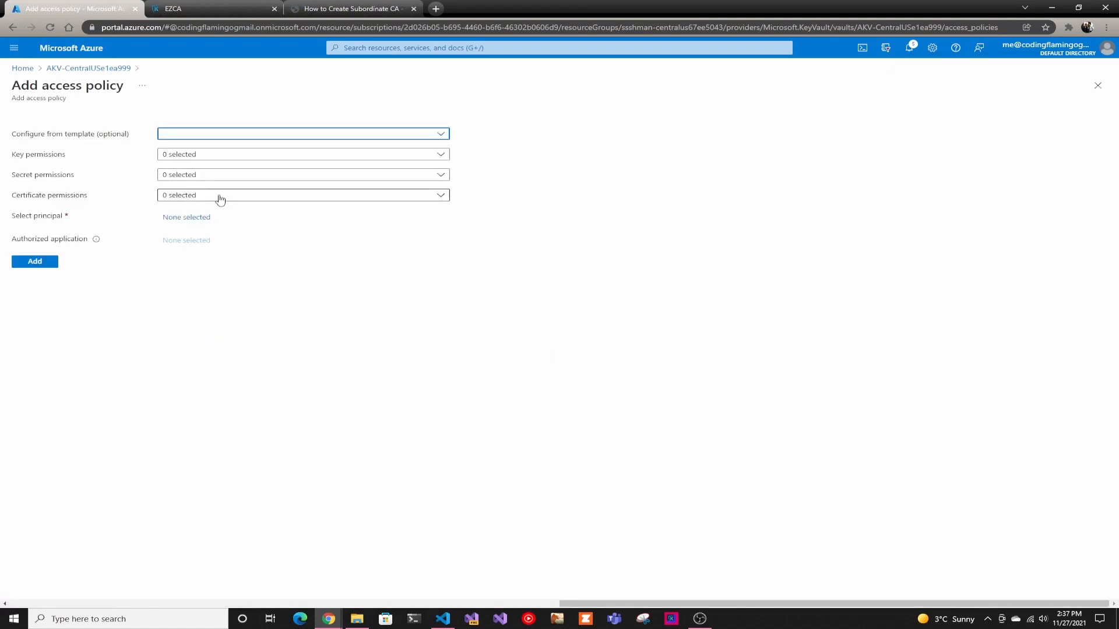
left_click(303, 196)
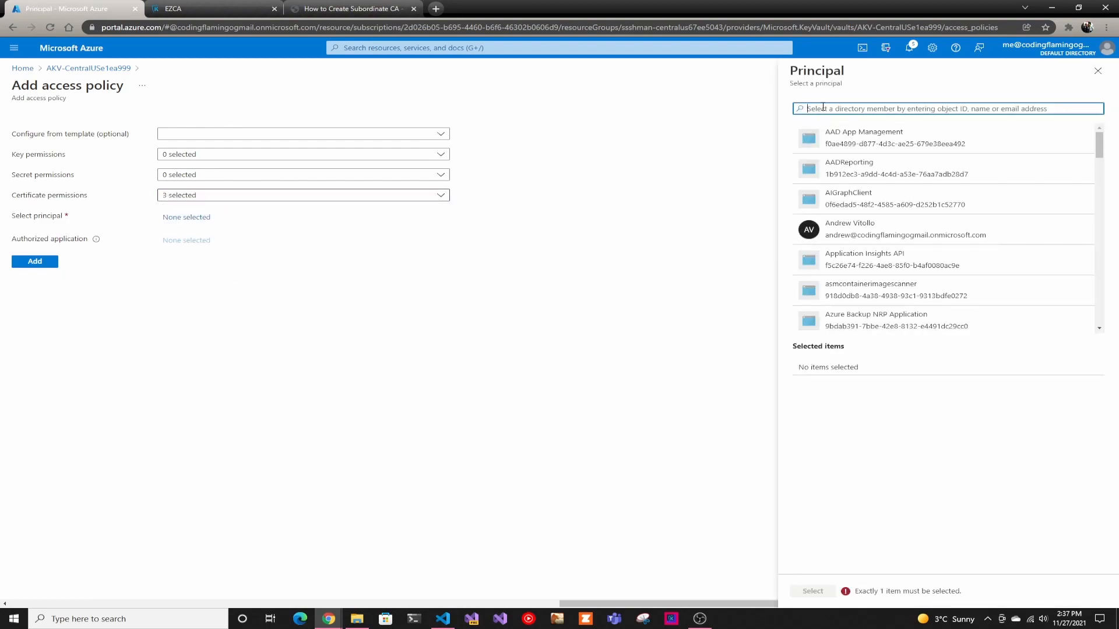
type("keyl")
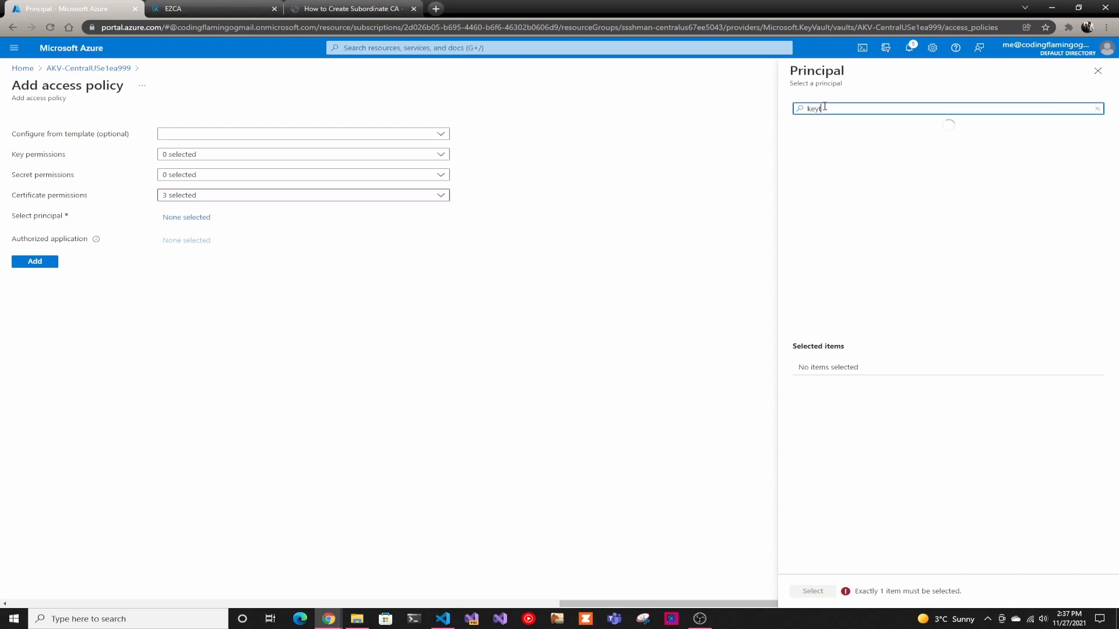
left_click(813, 591)
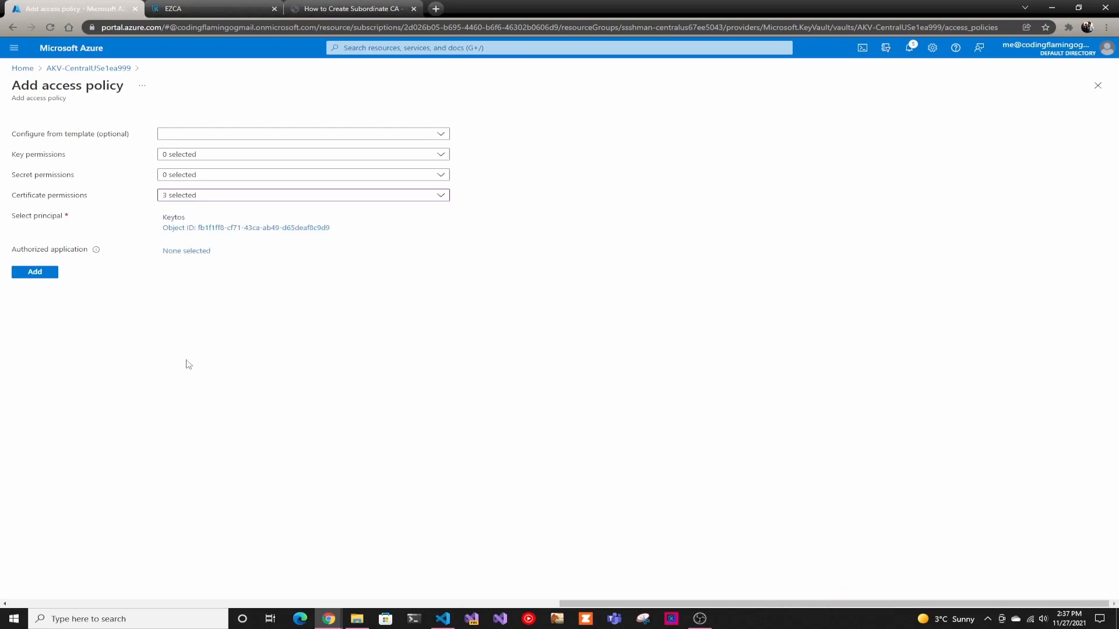
left_click(35, 272)
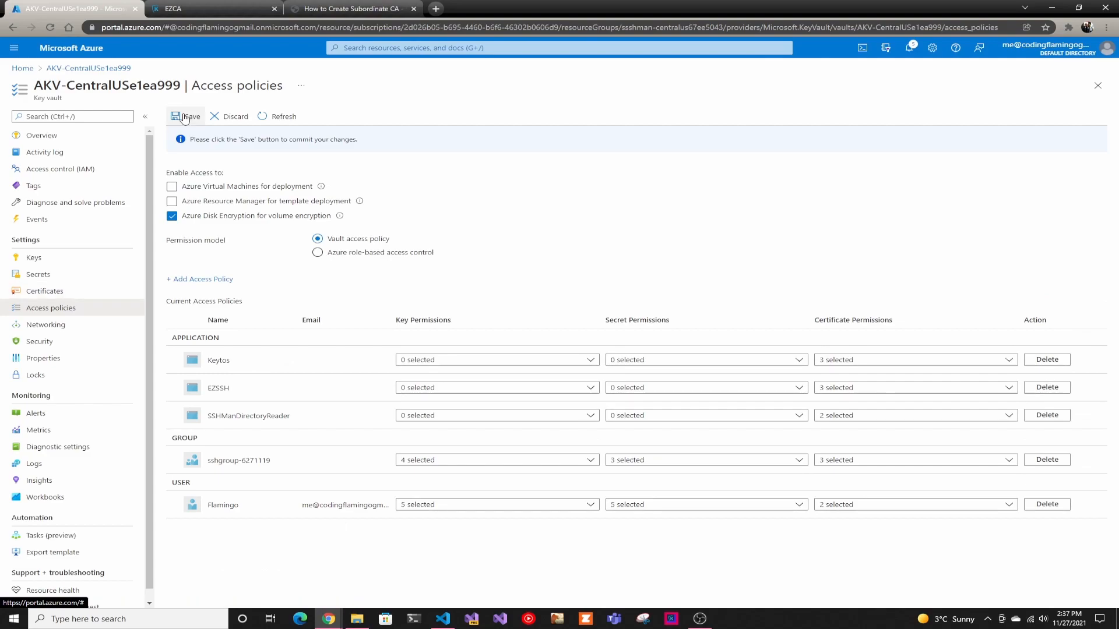
left_click(185, 116)
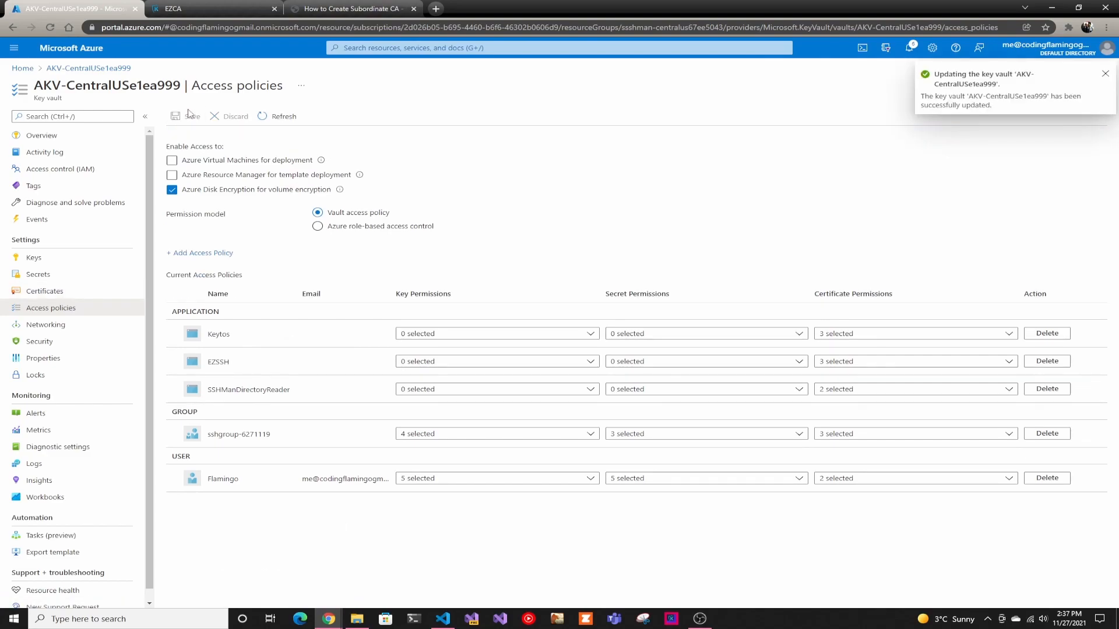
left_click(210, 10)
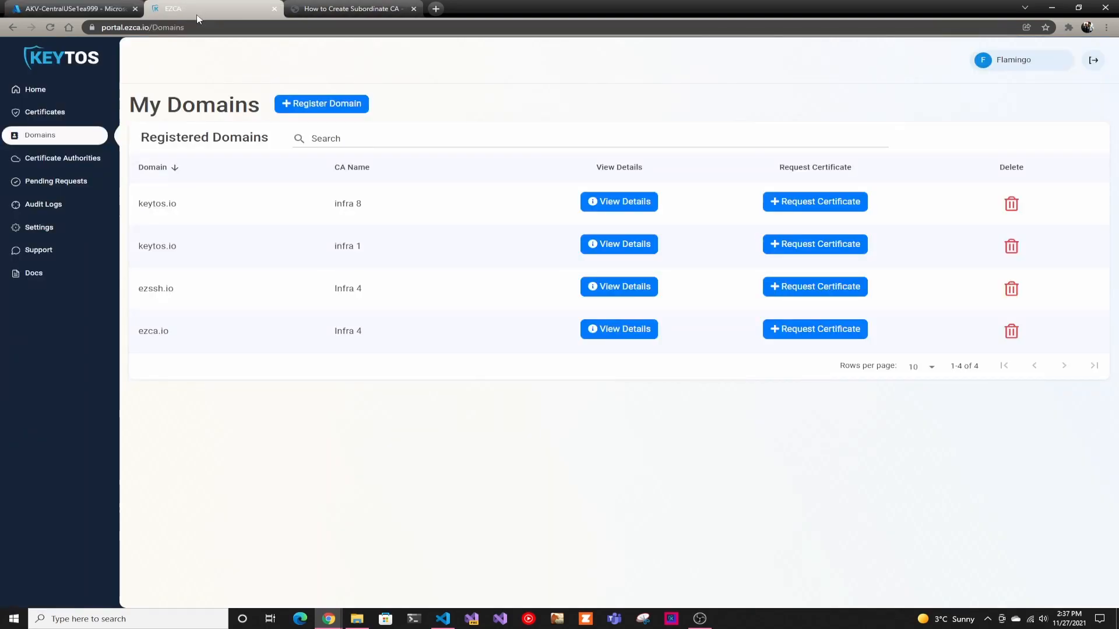
mouse_move(304, 221)
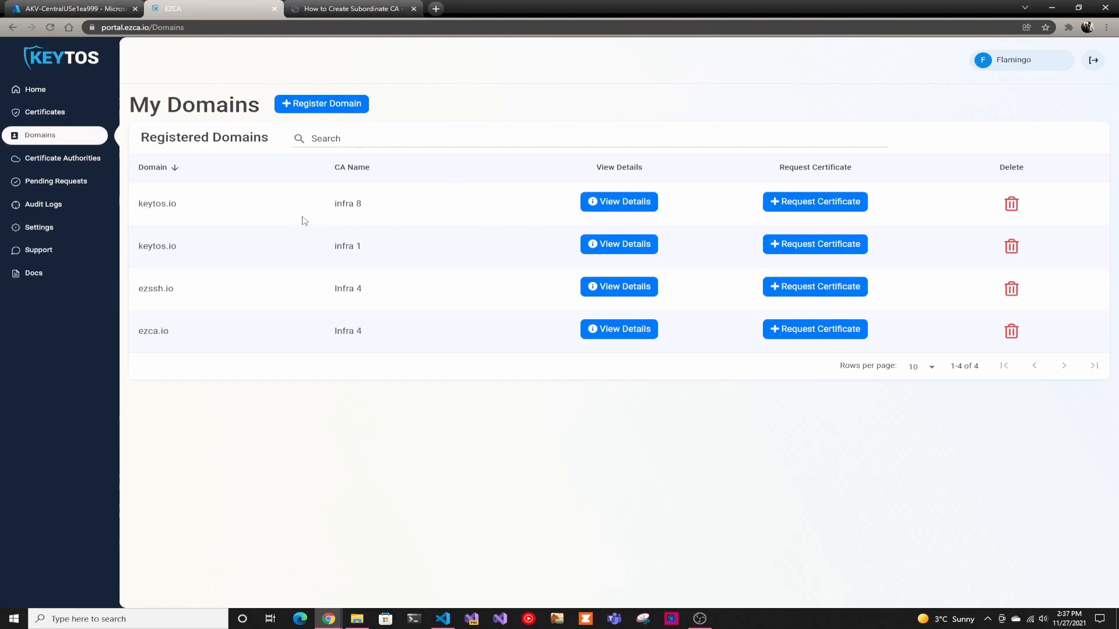
mouse_move(63, 159)
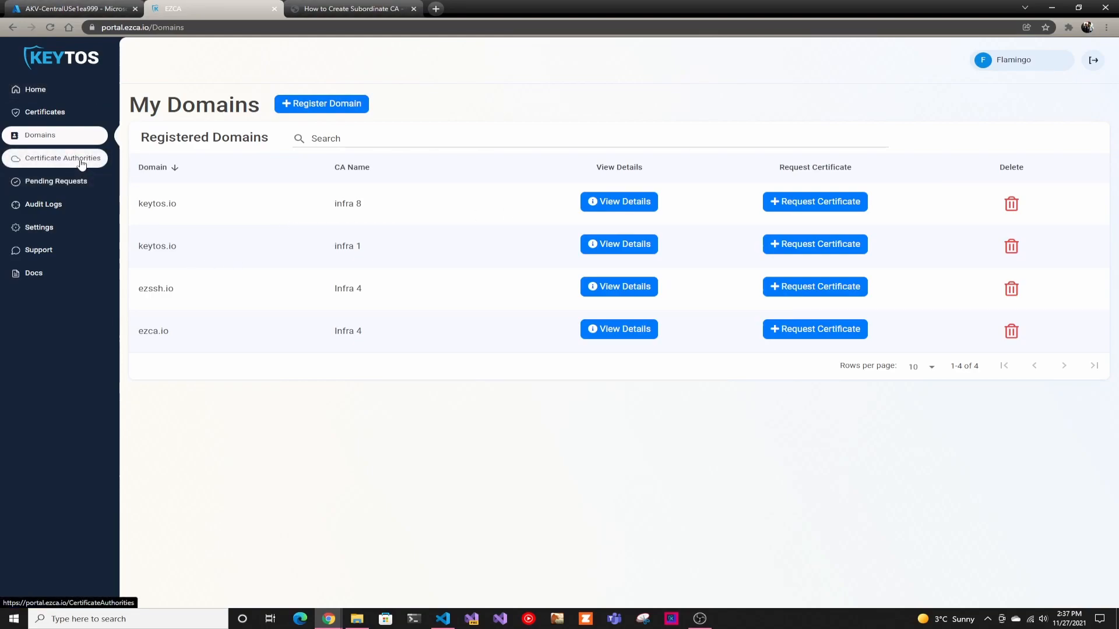
Step: From EZCA's Domains list, start a certificate request for keytos.io under the infra 8 CA
left_click(44, 112)
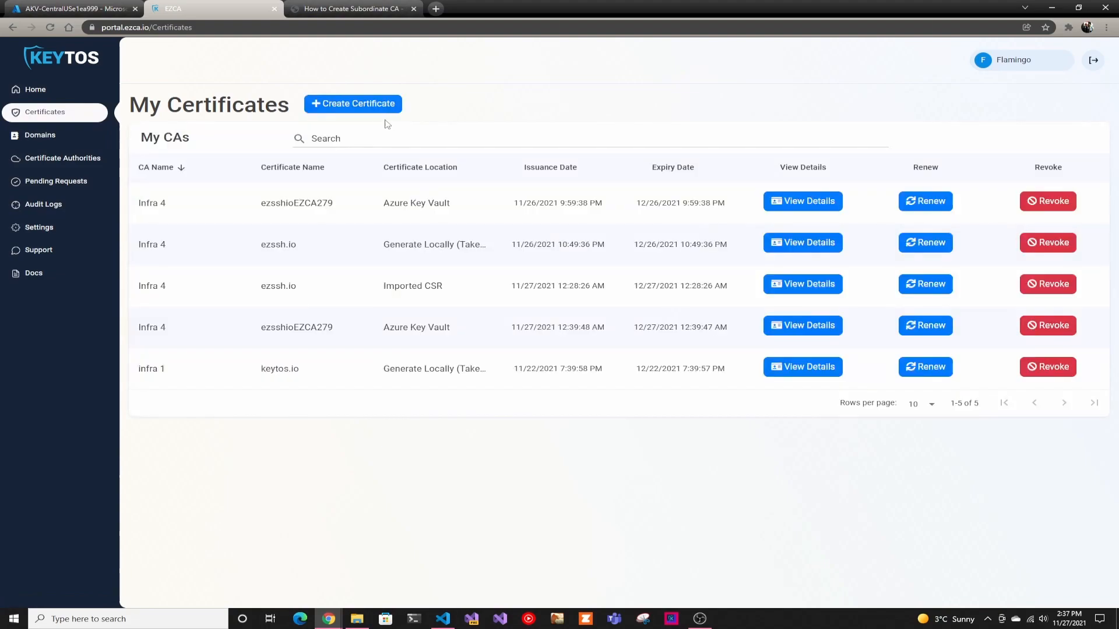
mouse_move(81, 194)
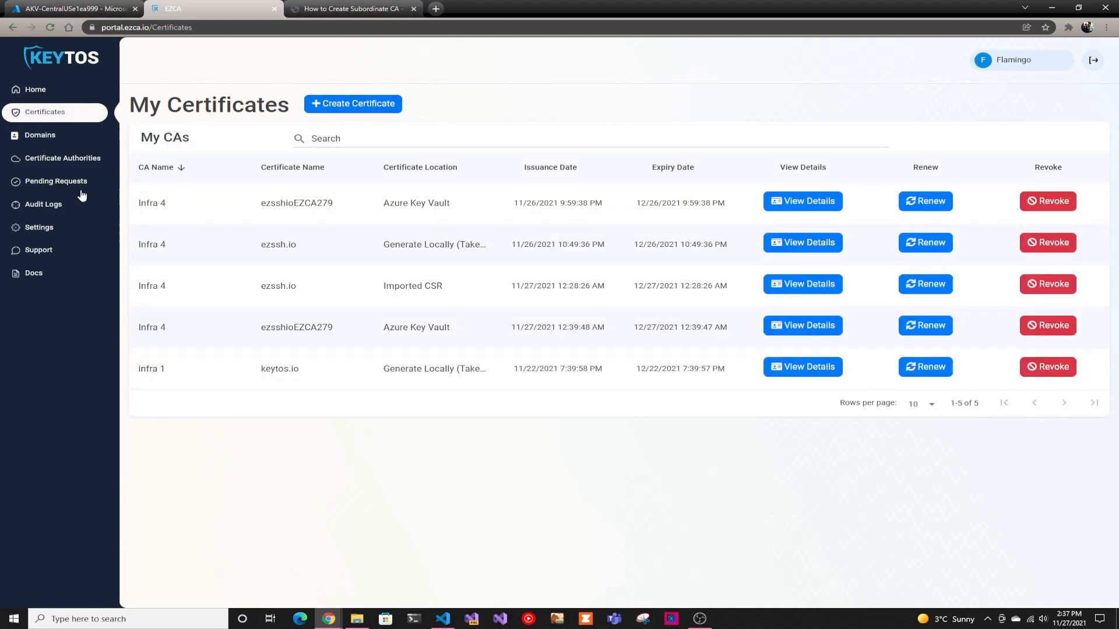
left_click(40, 135)
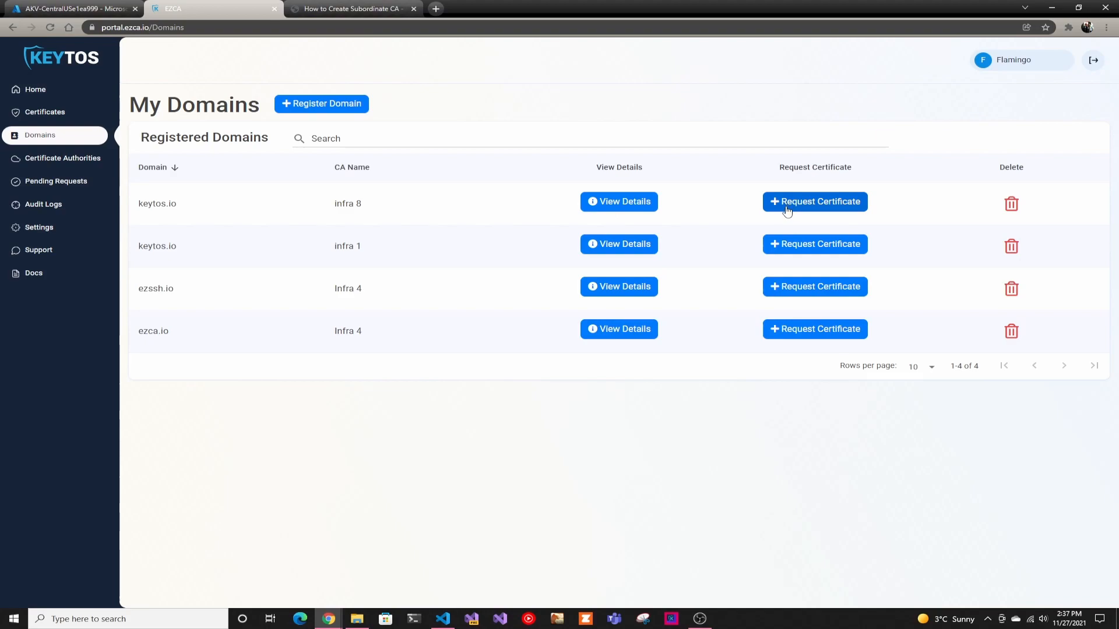
left_click(815, 202)
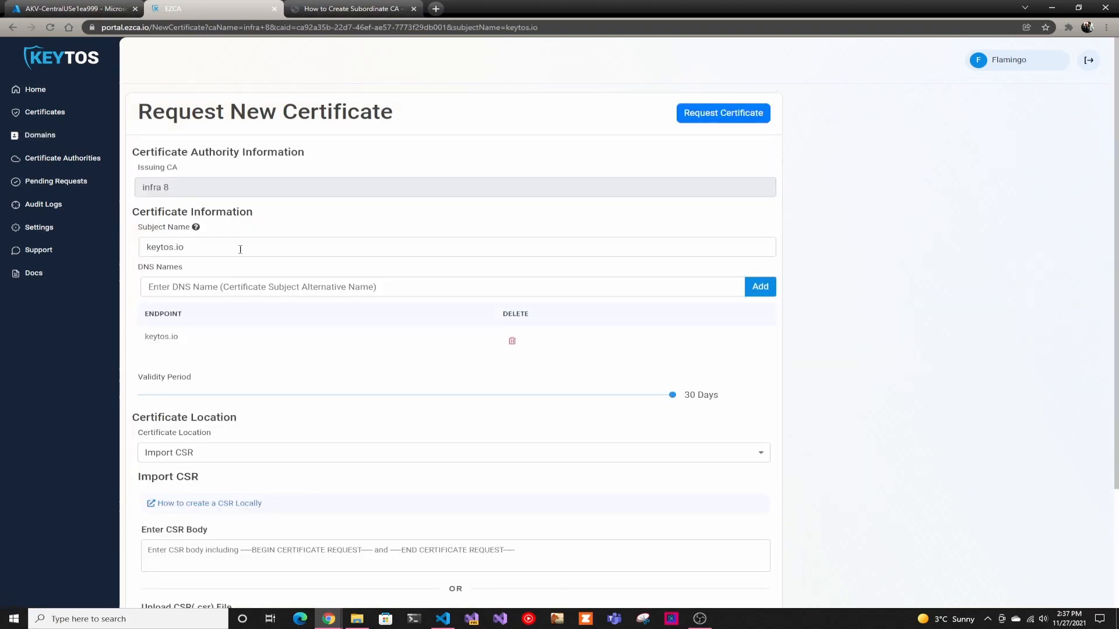
Step: Target the request at Azure Key Vault AKV-CentralUSe1ea999 under its subscription, auto-renewing at 80% lifetime
scroll("down", 3)
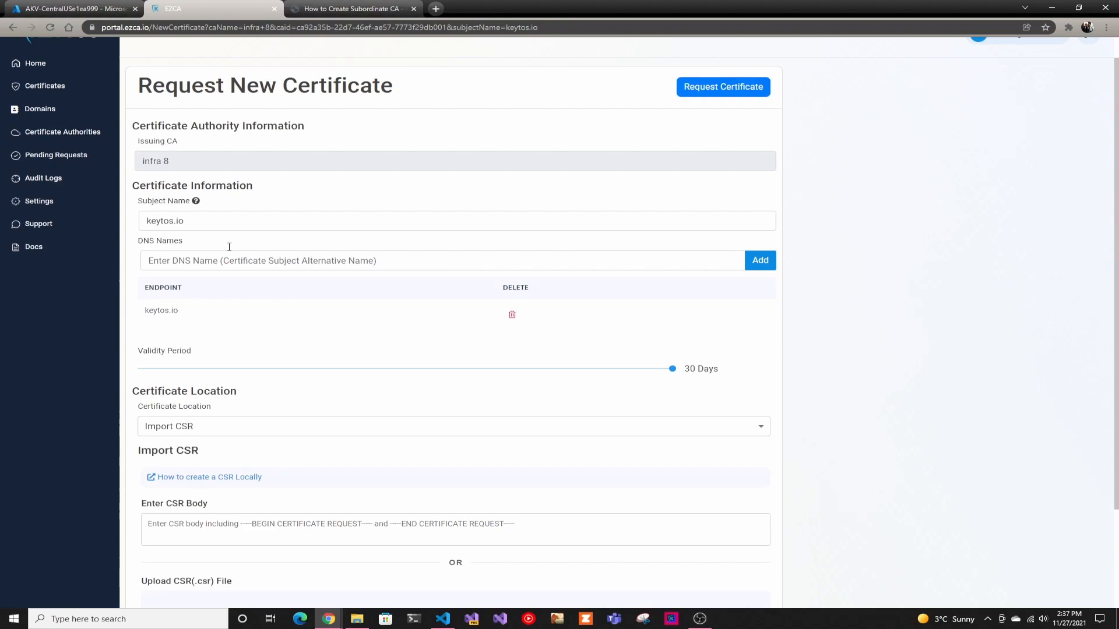
scroll("down", 3)
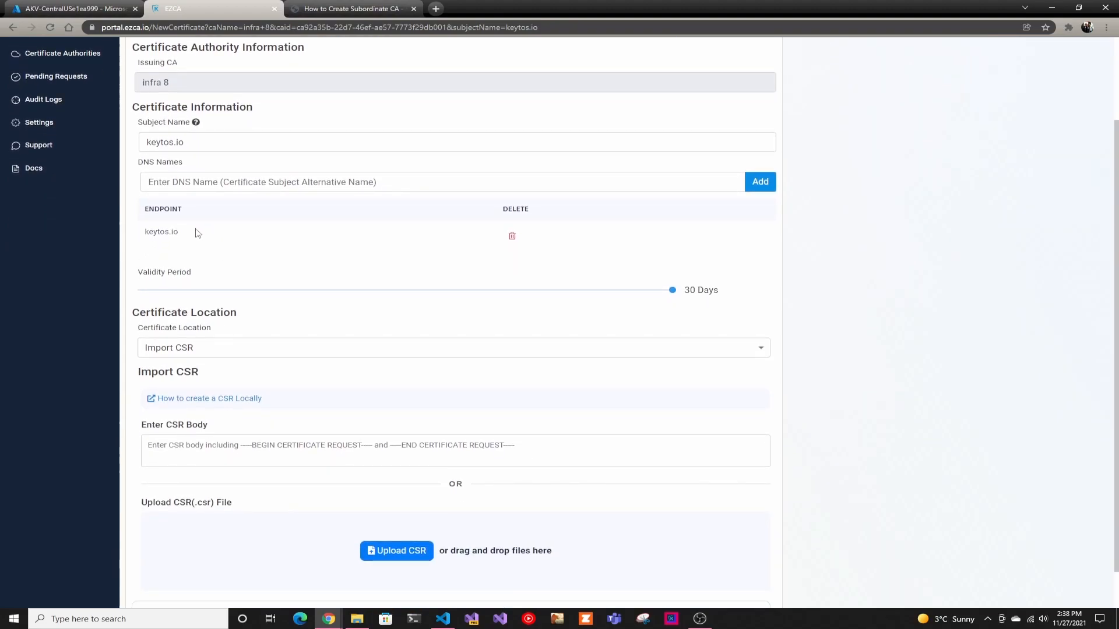
mouse_move(209, 210)
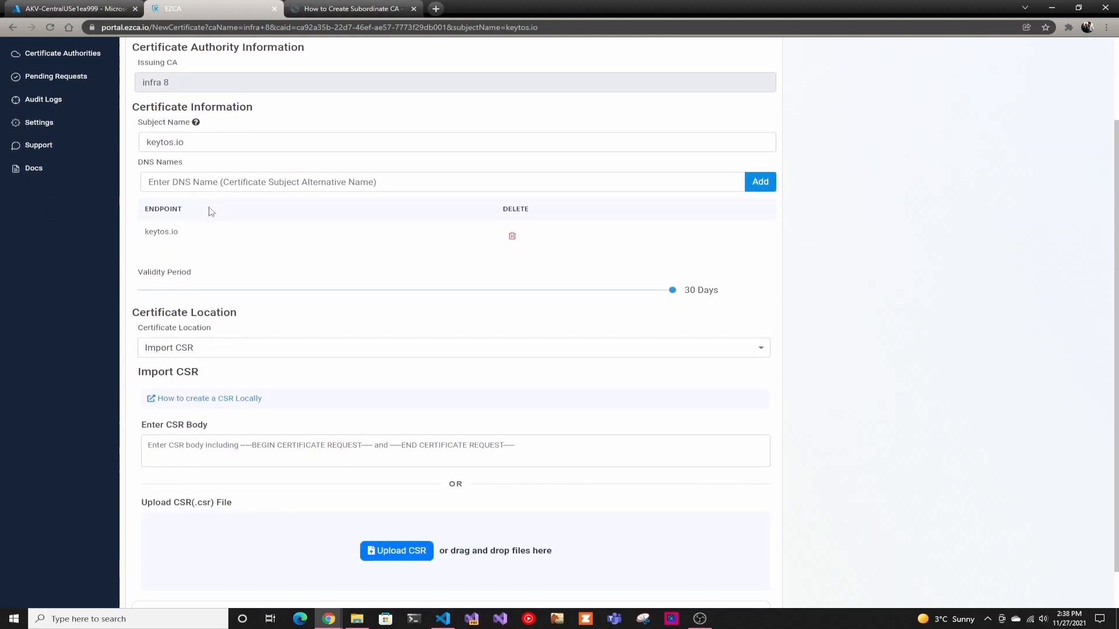
scroll("down", 3)
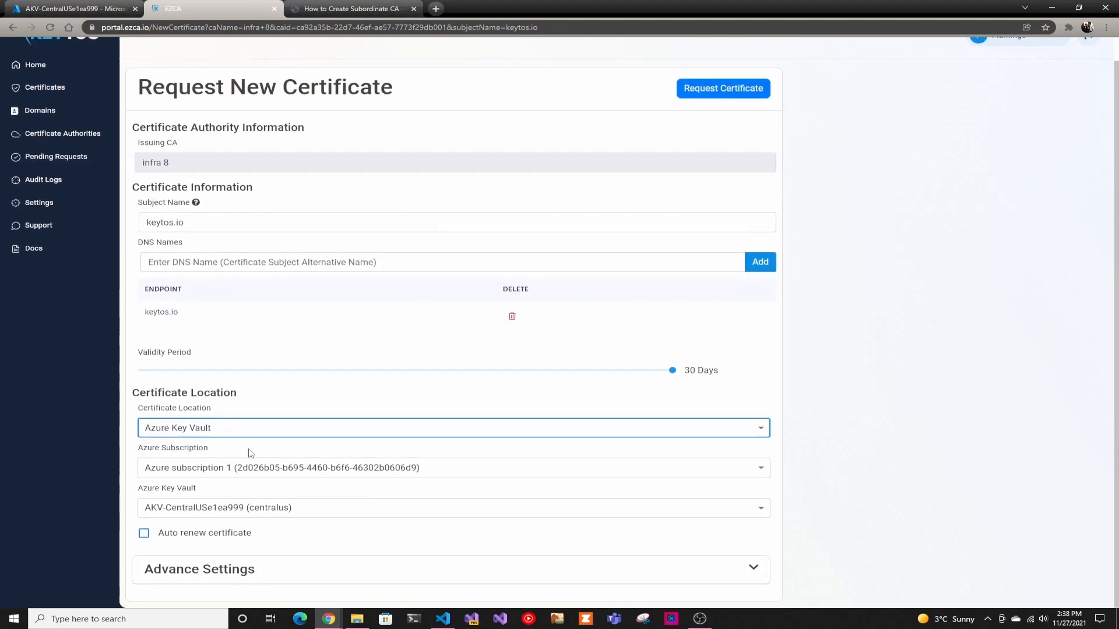
mouse_move(266, 468)
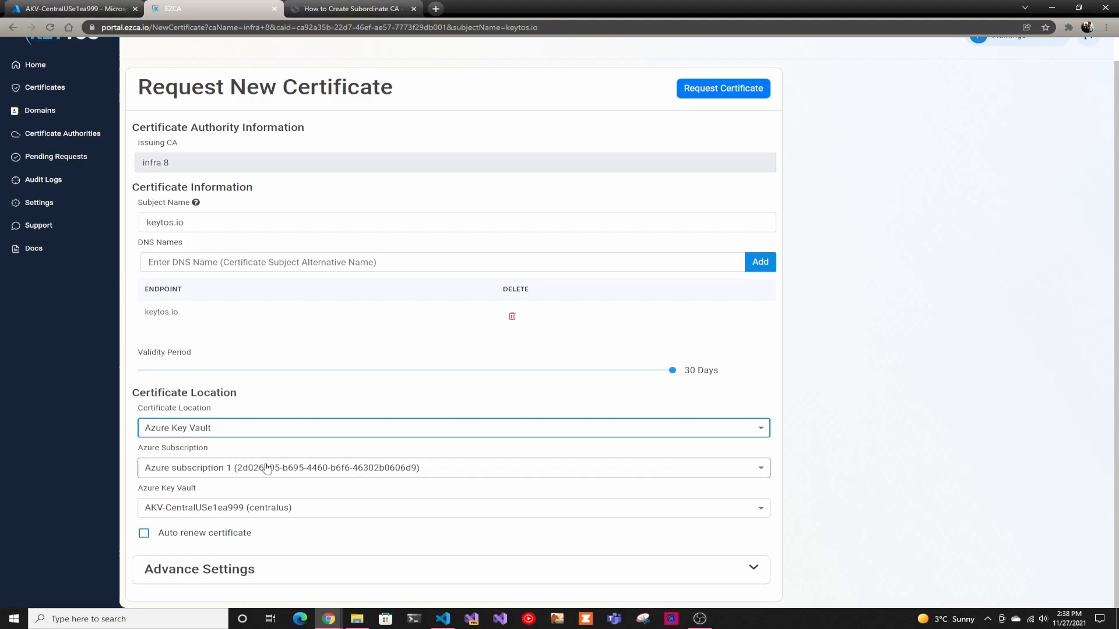
left_click(265, 469)
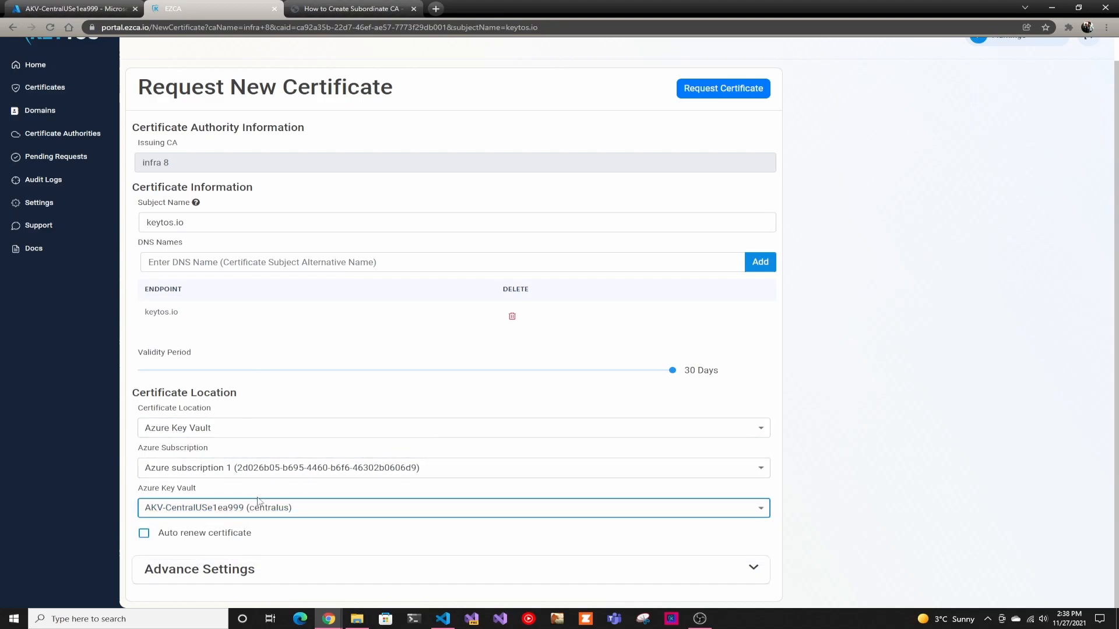
mouse_move(218, 532)
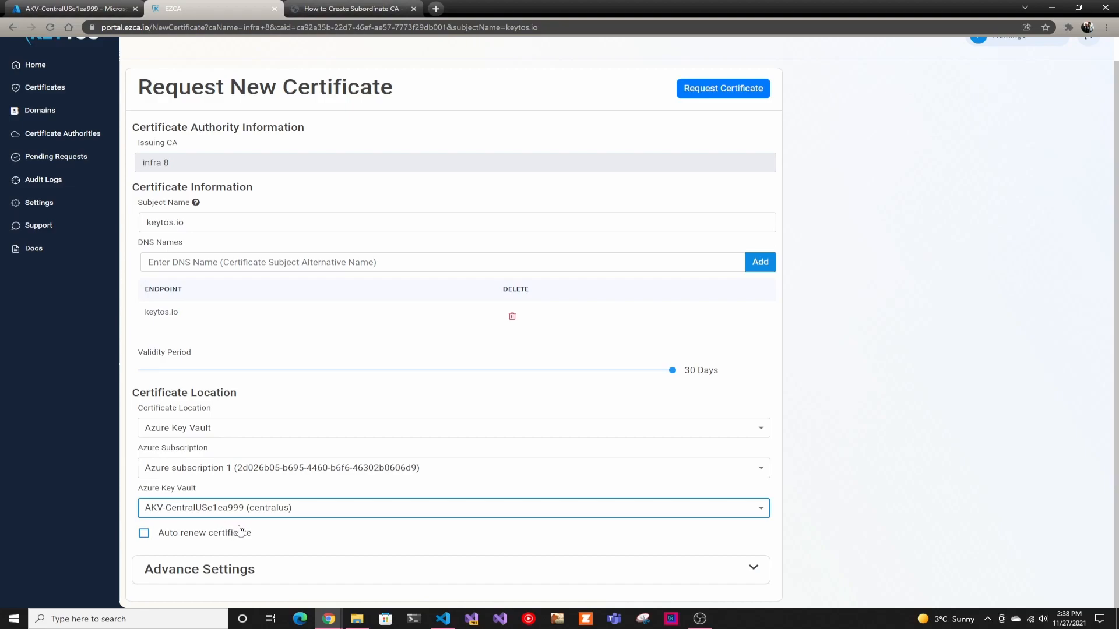
mouse_move(245, 532)
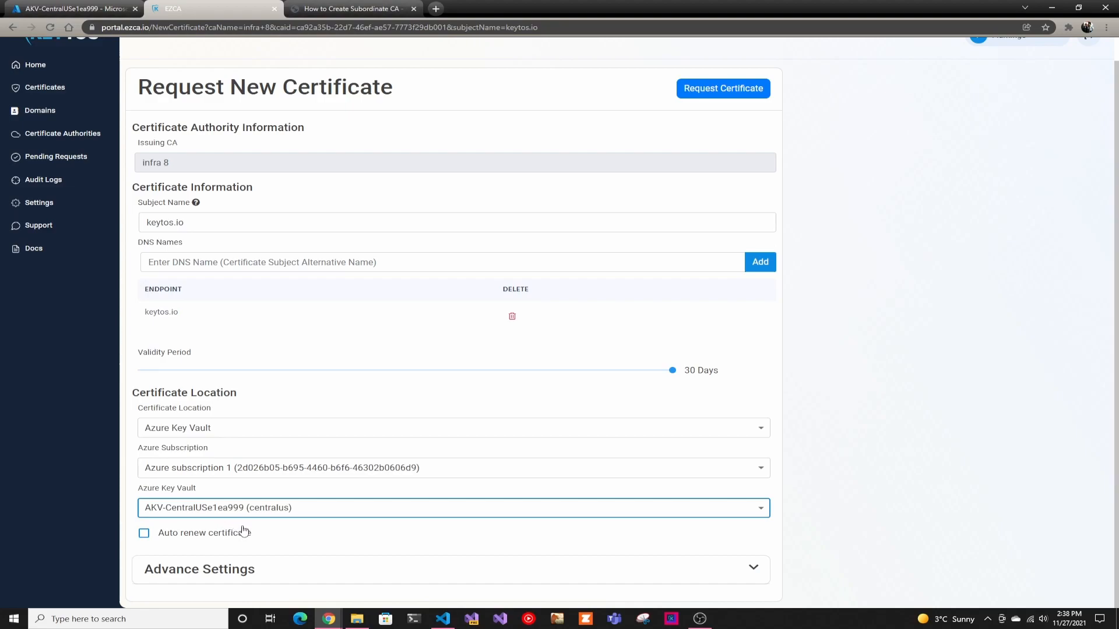
left_click(143, 534)
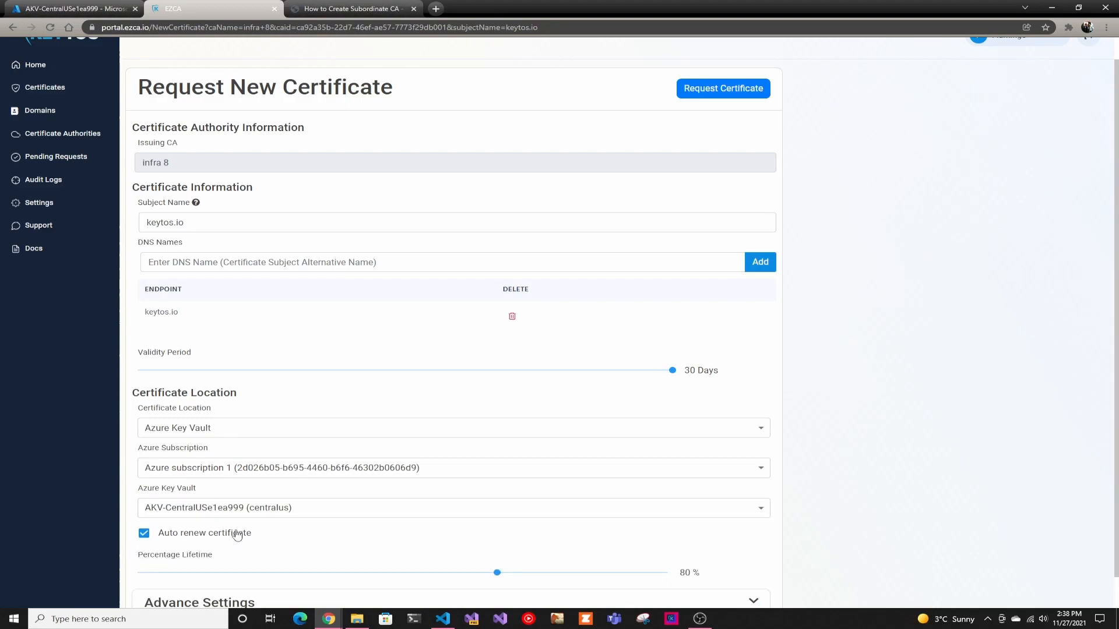
mouse_move(234, 542)
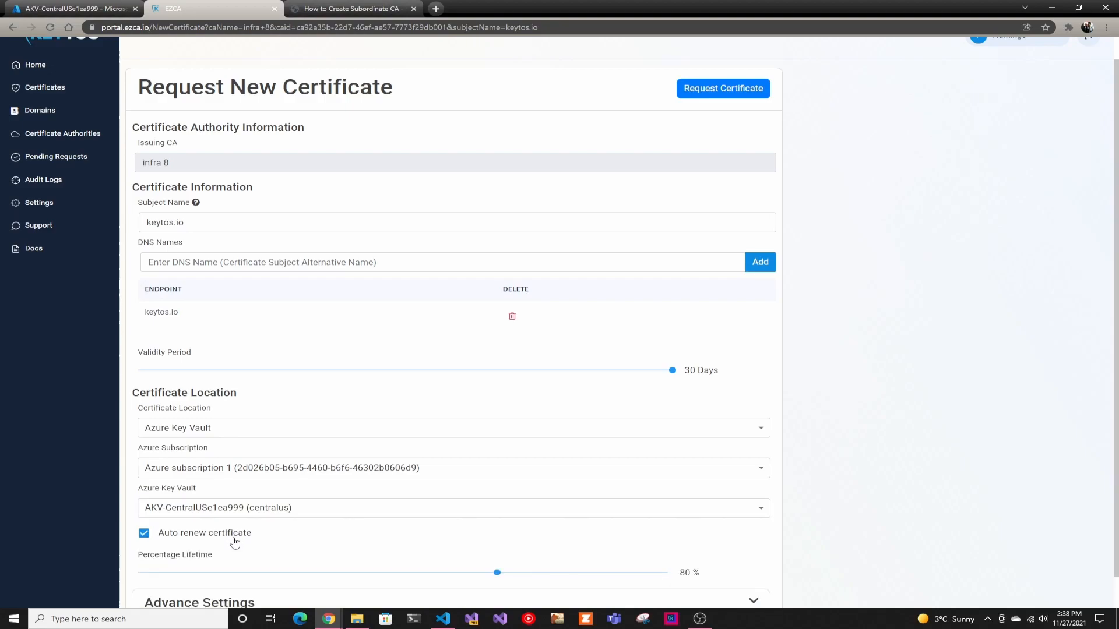
mouse_move(506, 595)
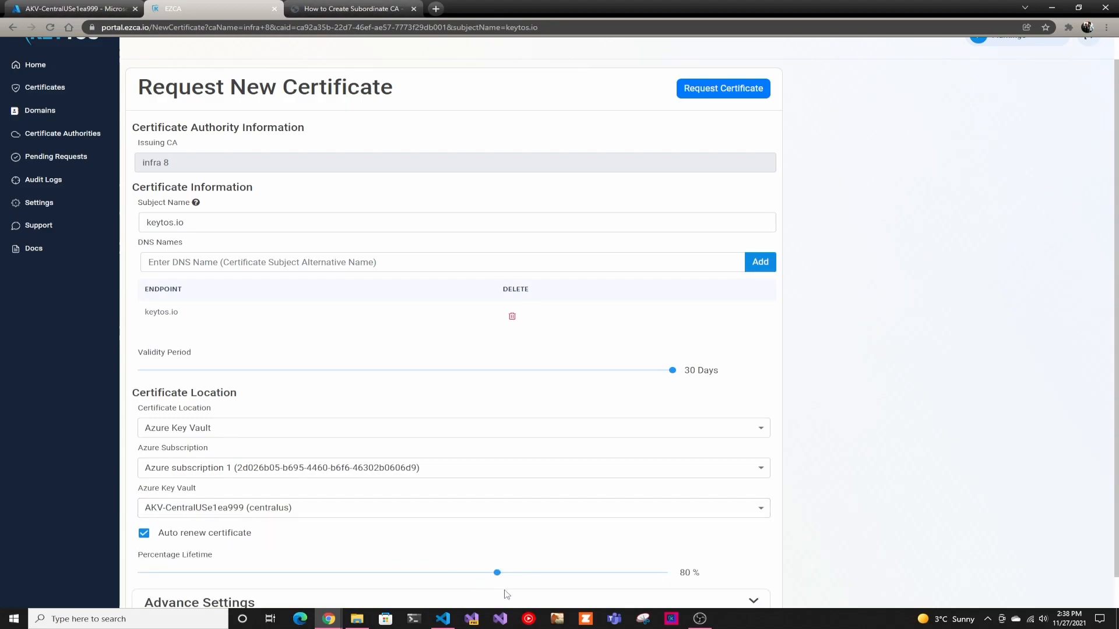
scroll("down", 3)
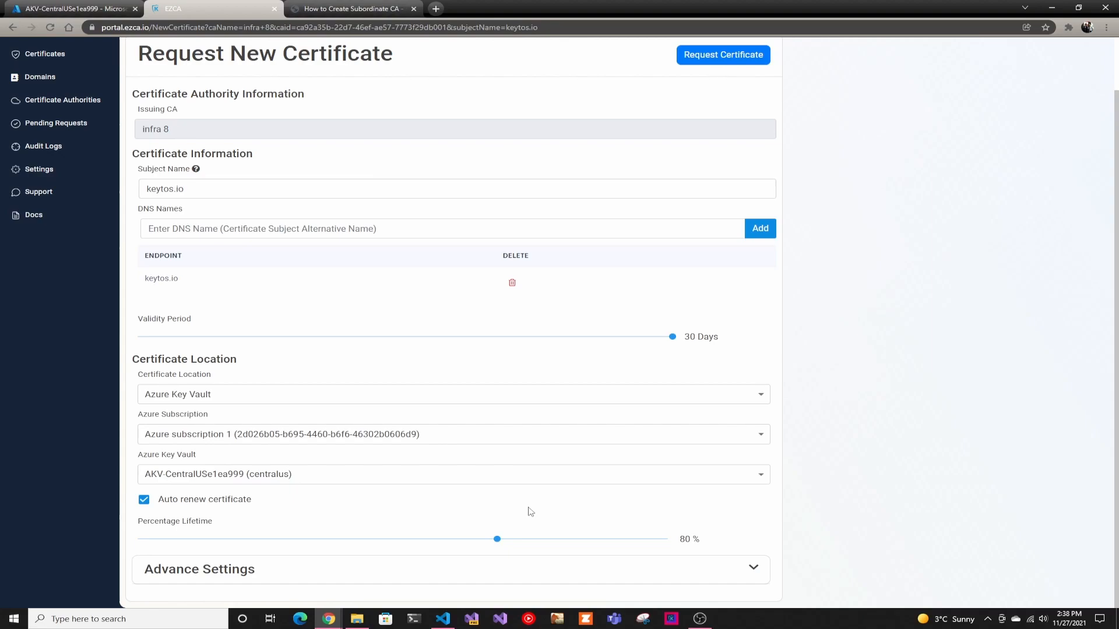
mouse_move(542, 501)
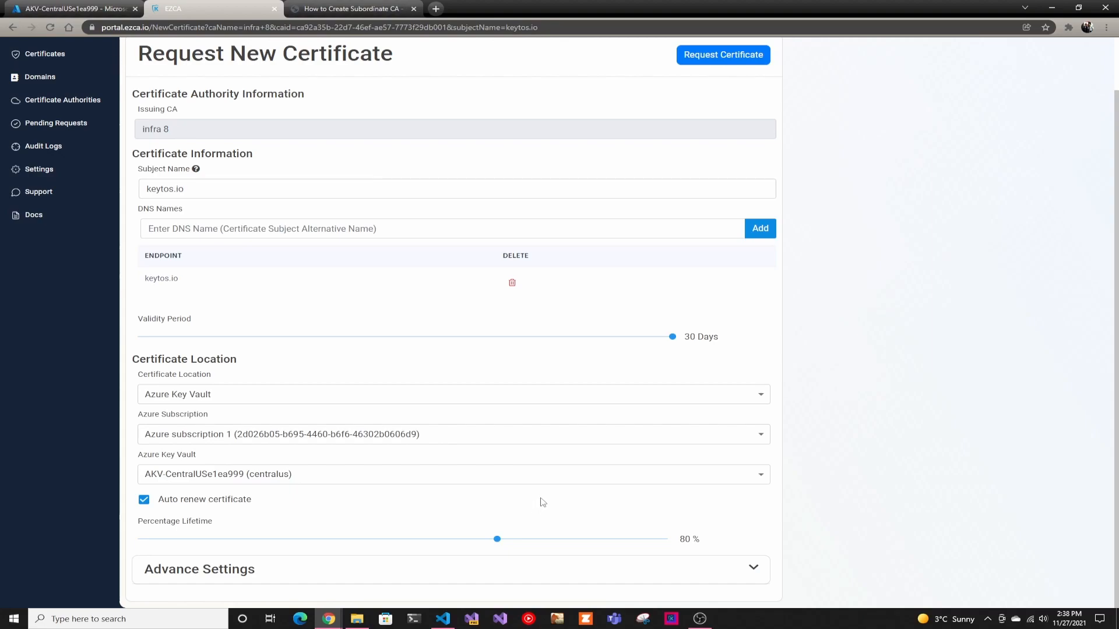
mouse_move(522, 492)
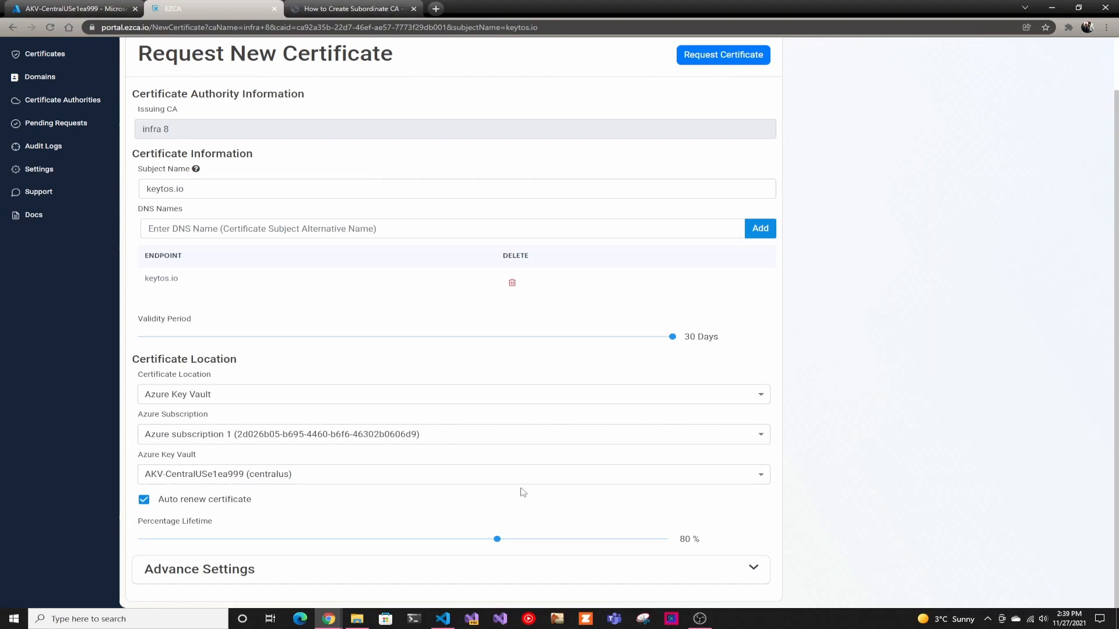
mouse_move(490, 488)
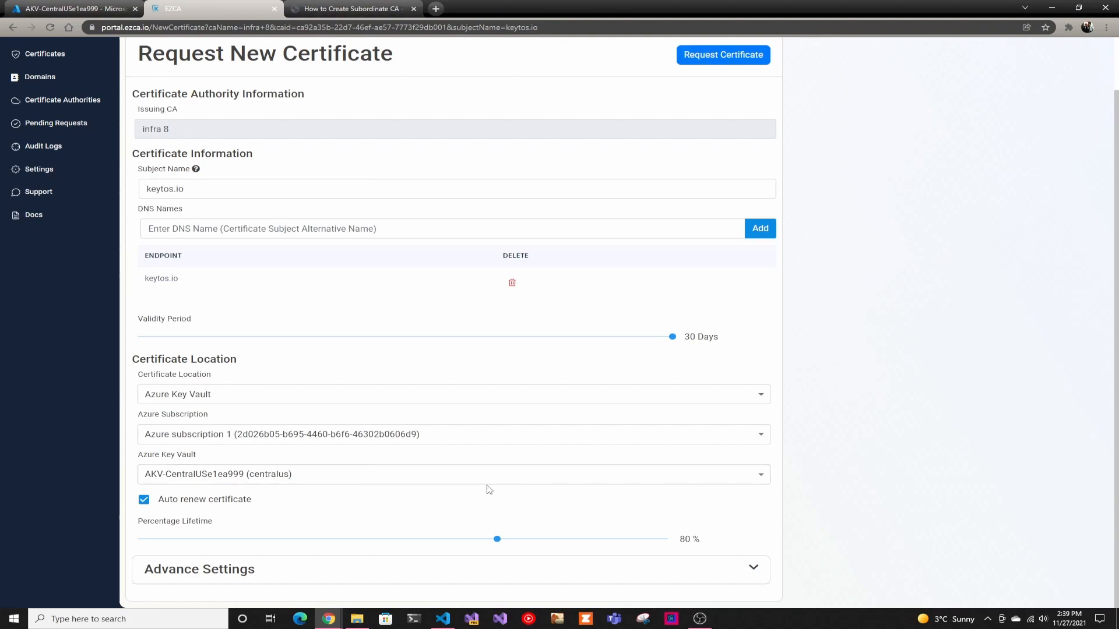
mouse_move(589, 108)
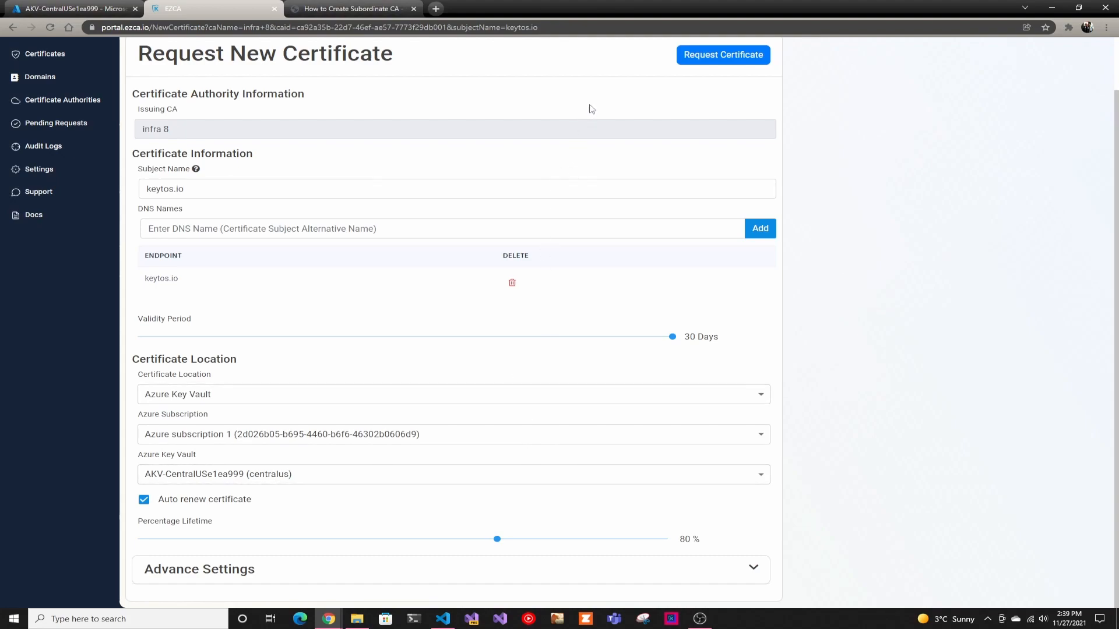
mouse_move(711, 60)
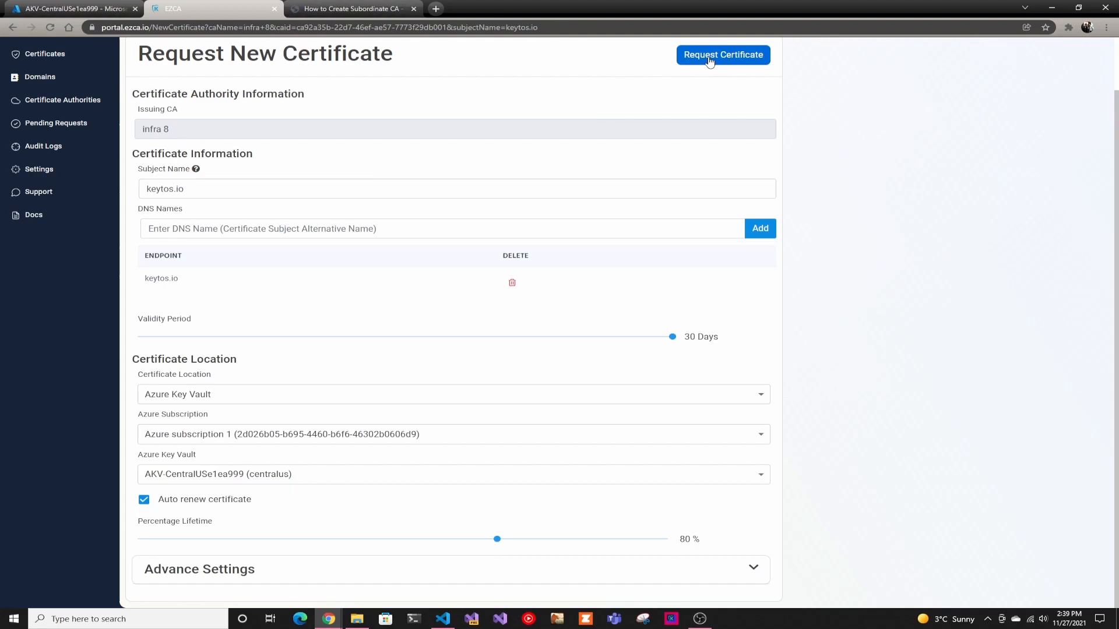
Step: Submit the request so the keytos.io certificate is created and its PEM text shown
left_click(722, 53)
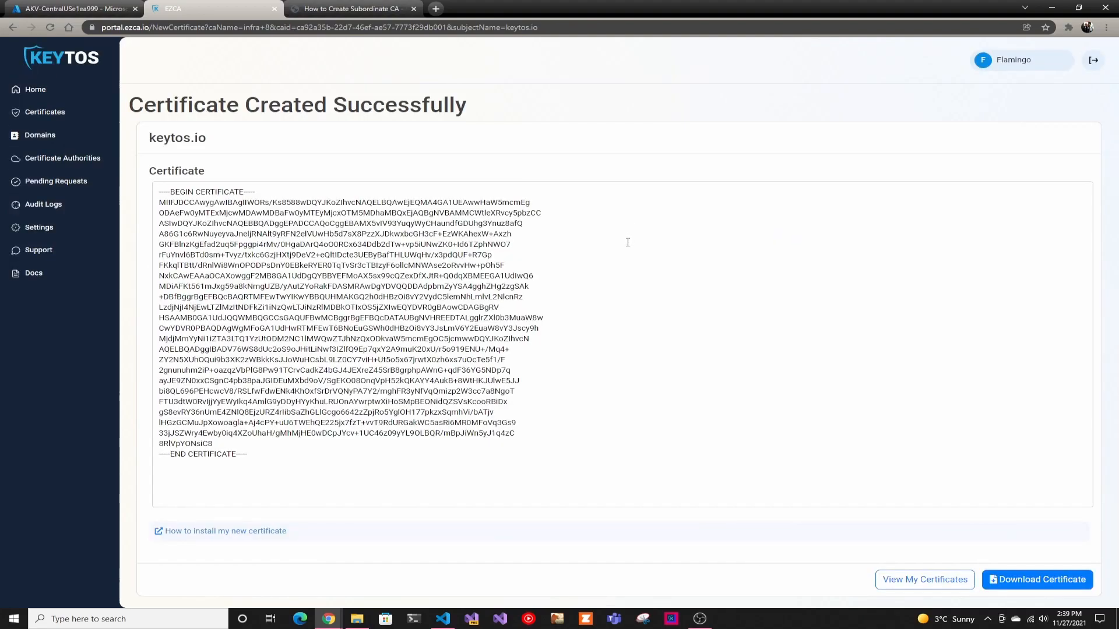
mouse_move(836, 501)
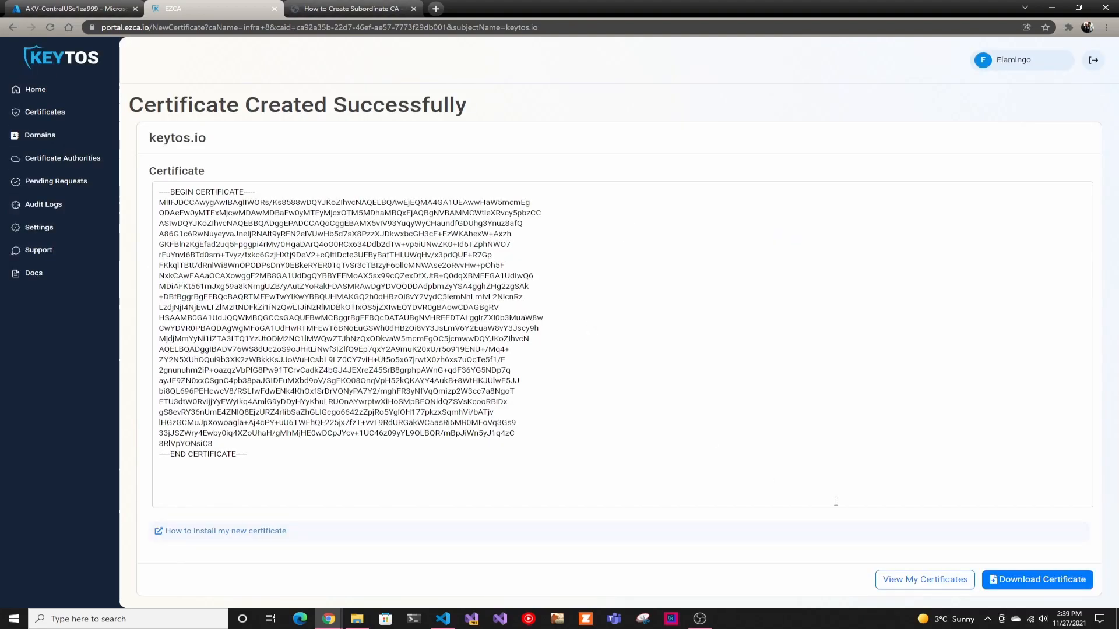
mouse_move(761, 352)
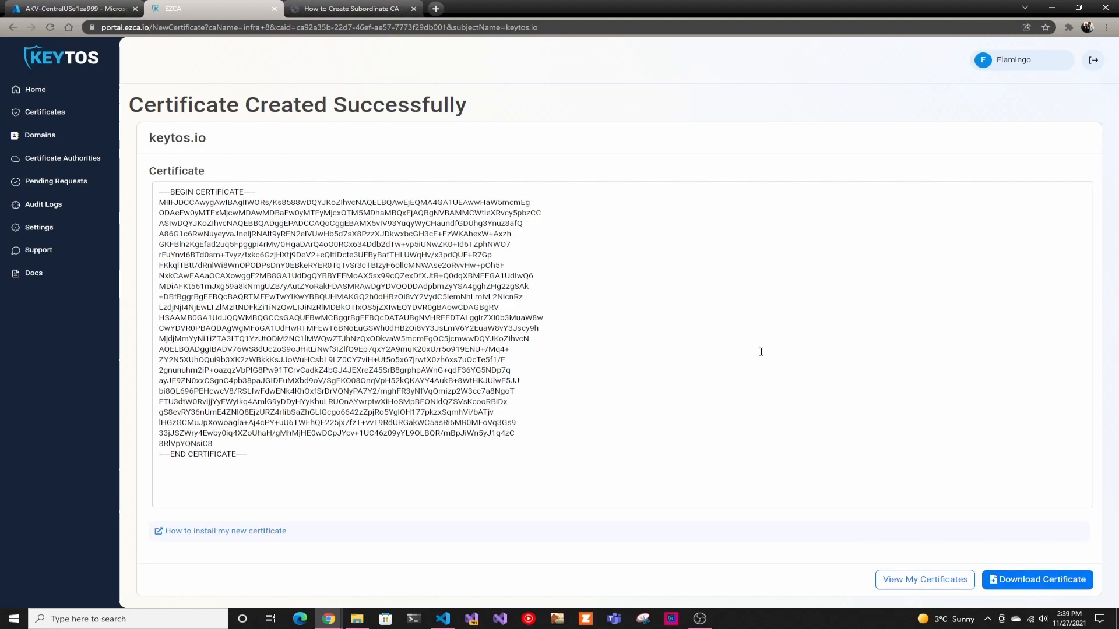
mouse_move(626, 197)
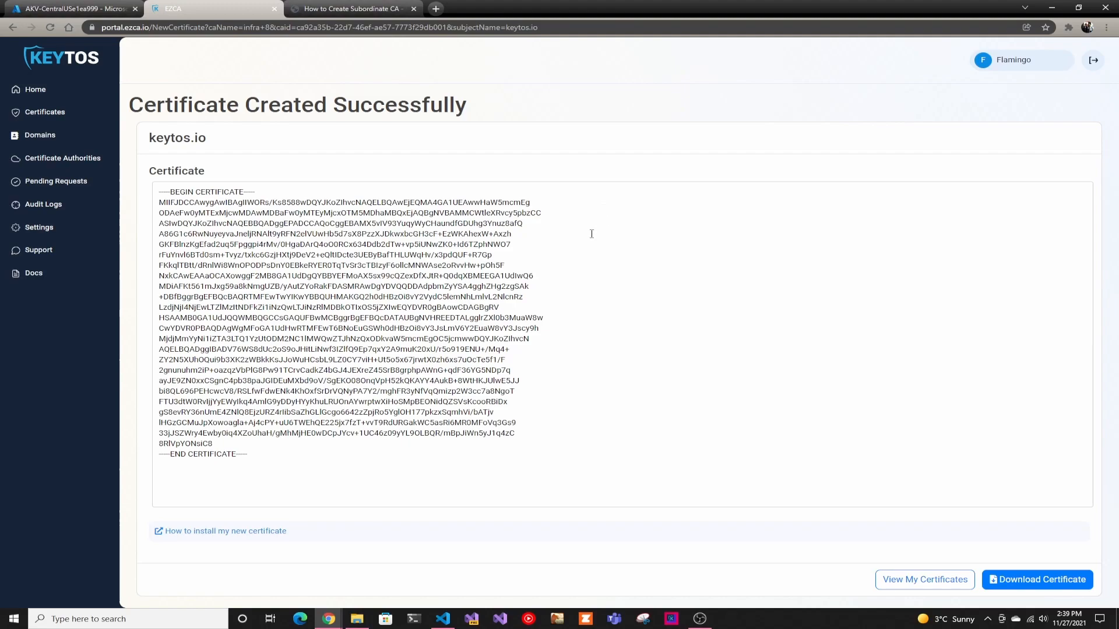
Step: View the keytosioEZCA724 certificate's versions in the Azure key vault, then return to EZCA
left_click(76, 9)
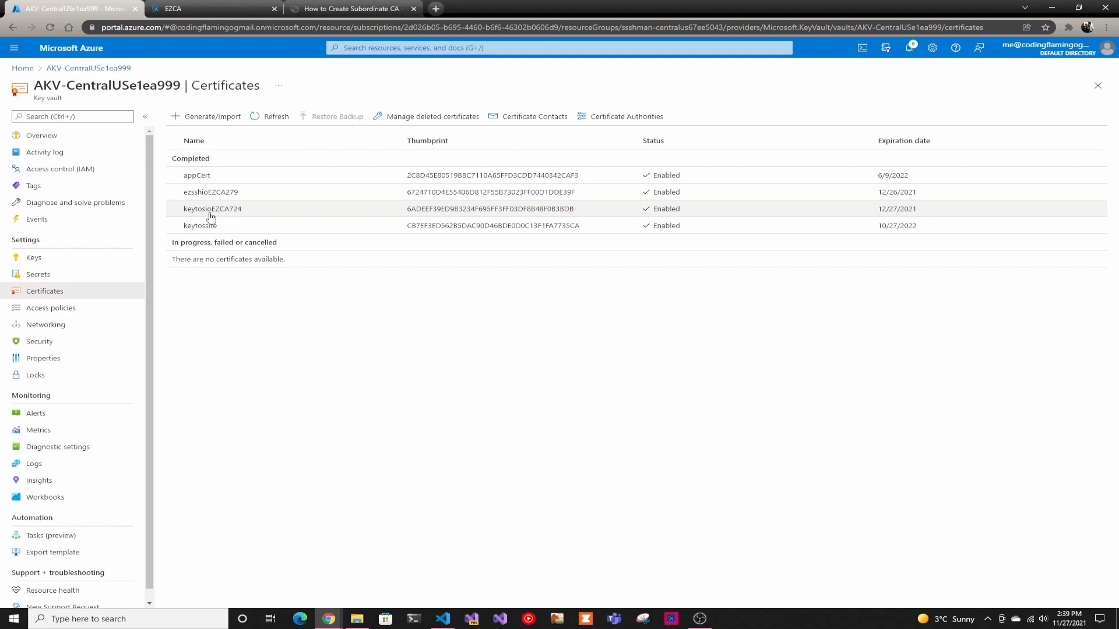
mouse_move(189, 219)
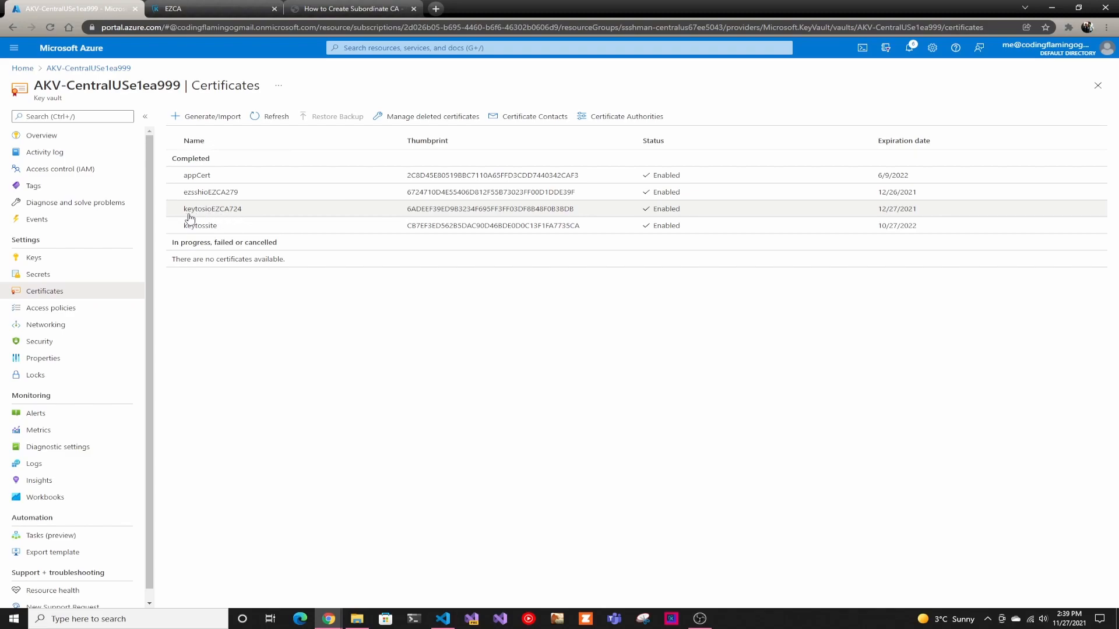
mouse_move(205, 213)
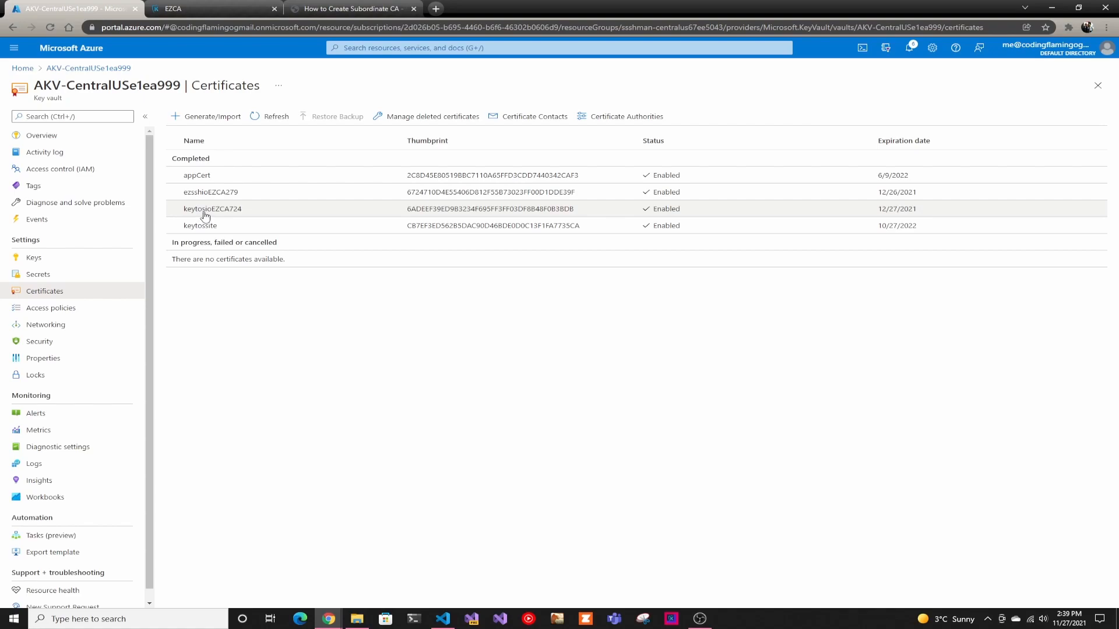
mouse_move(232, 213)
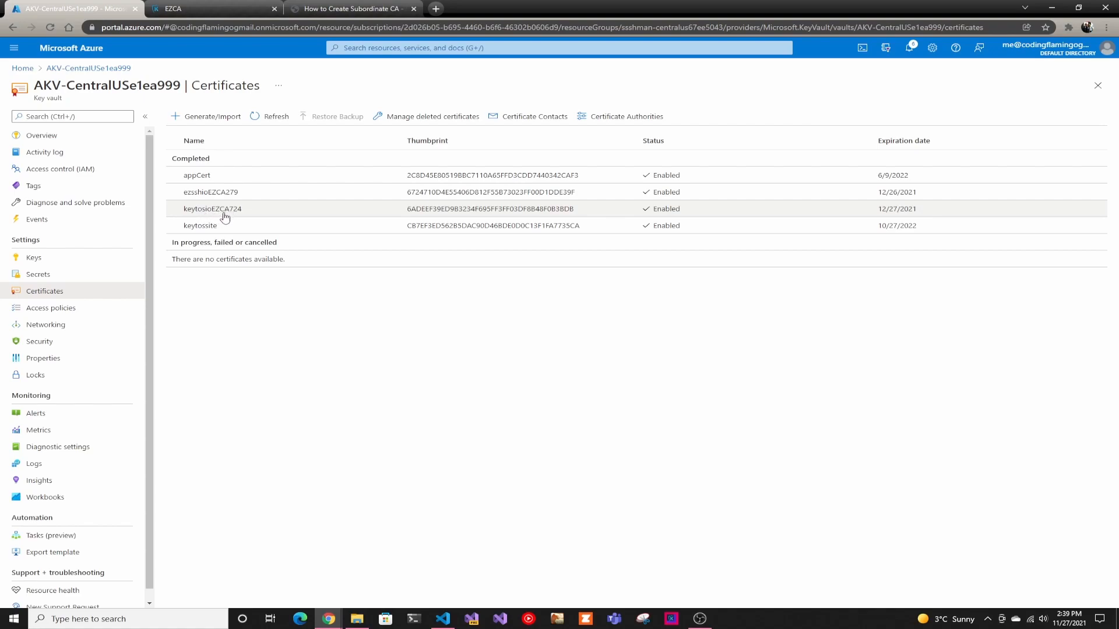
mouse_move(236, 217)
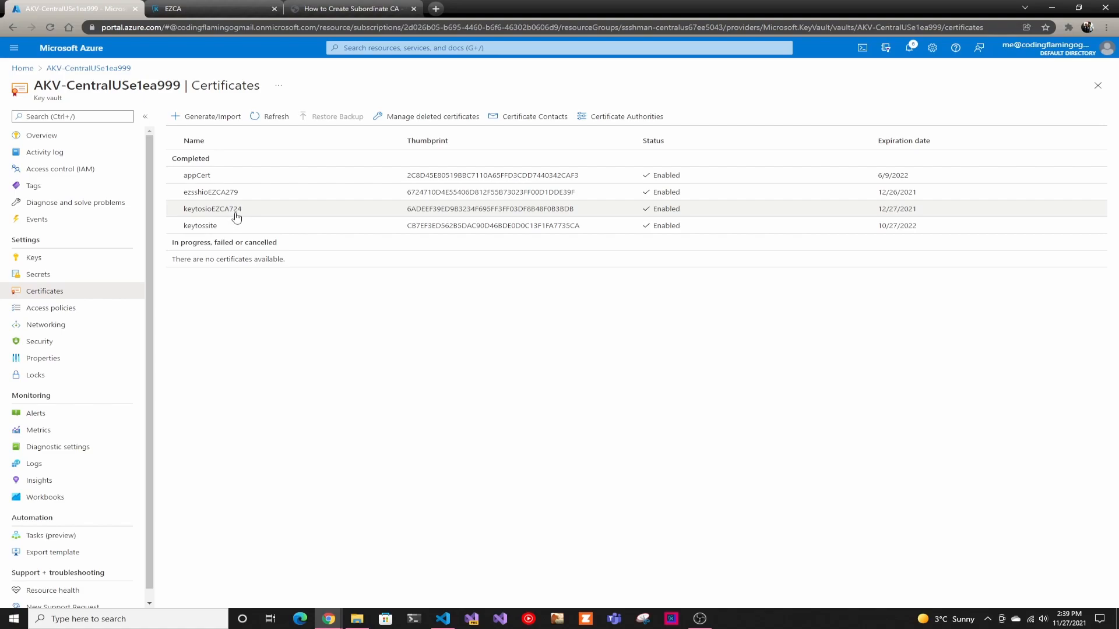
mouse_move(230, 210)
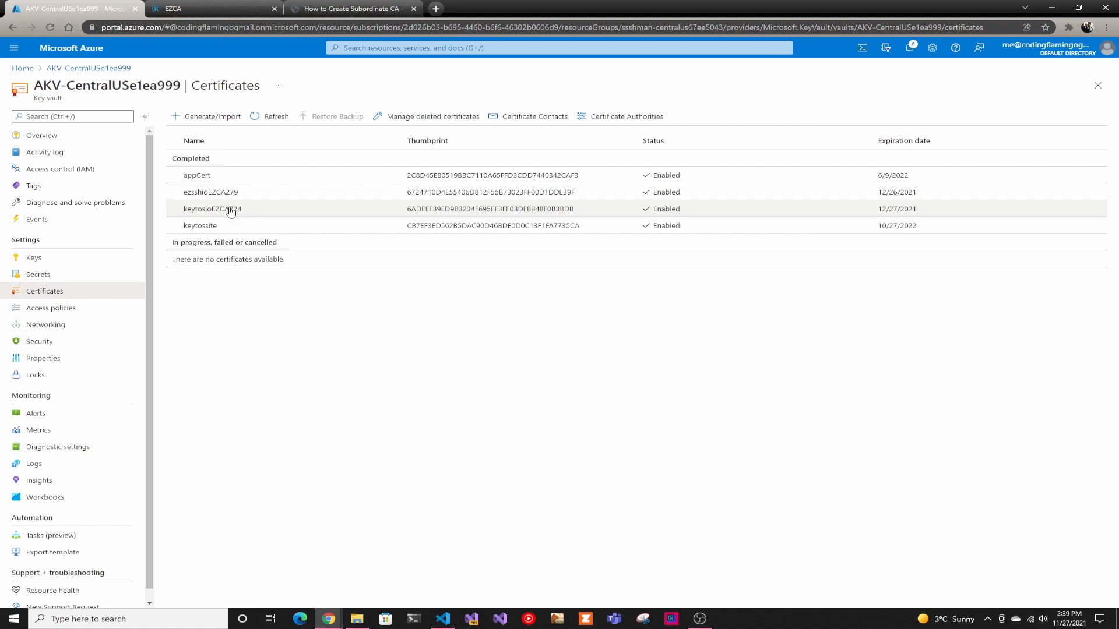
mouse_move(195, 222)
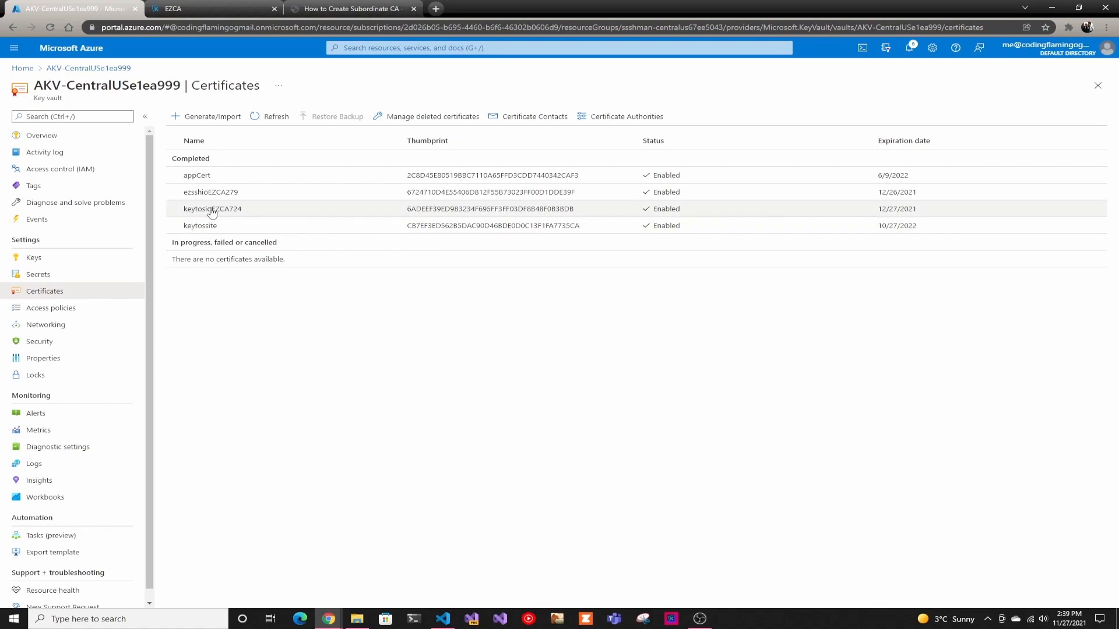
mouse_move(214, 210)
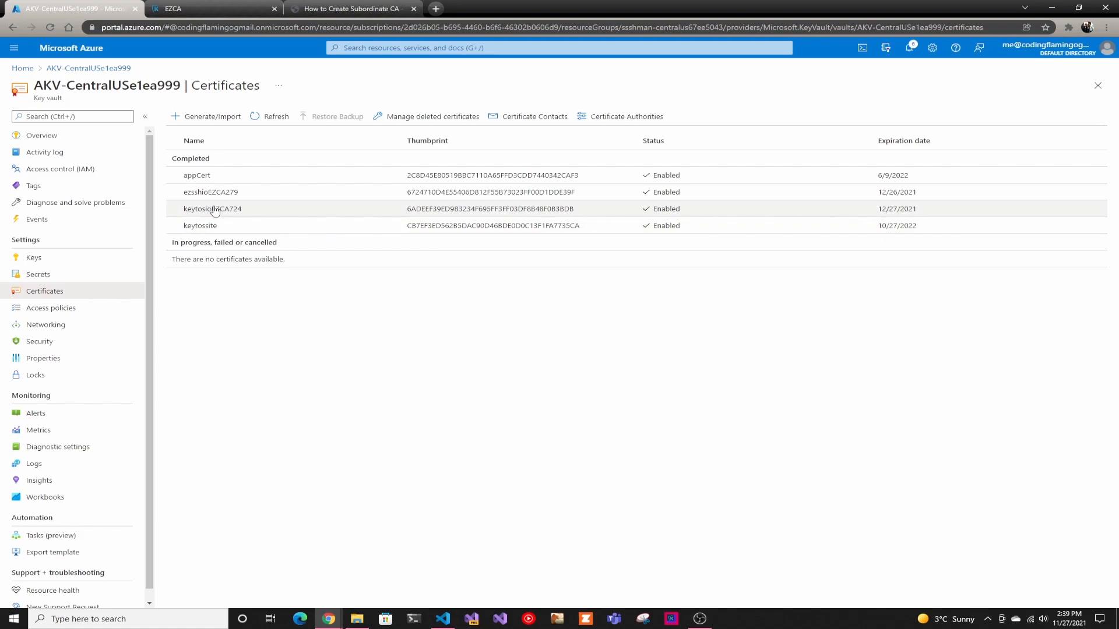
mouse_move(226, 214)
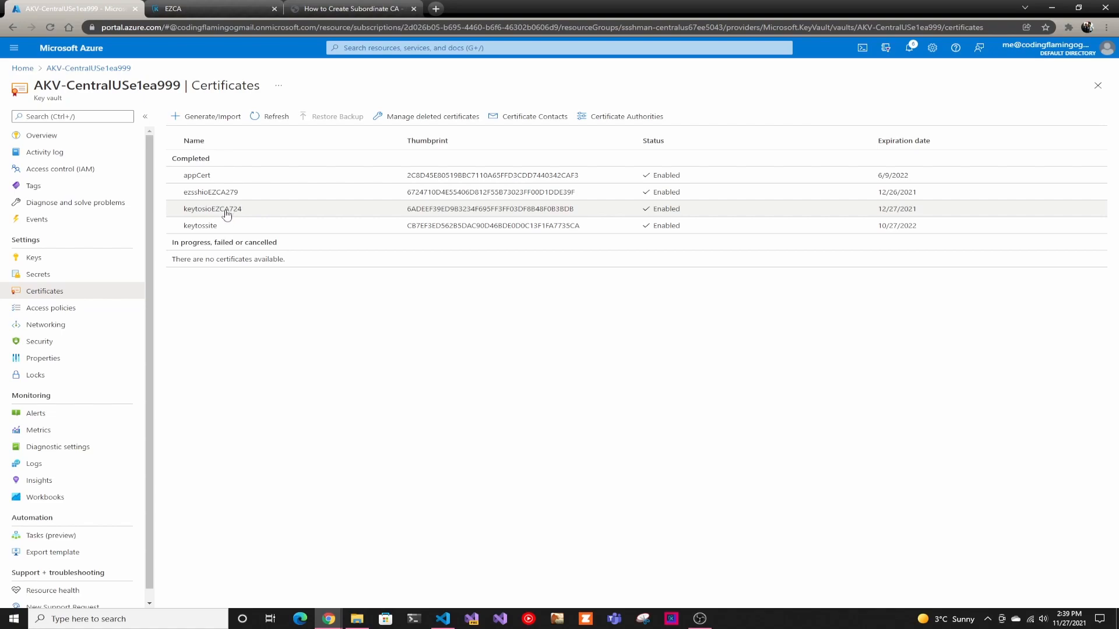
left_click(212, 209)
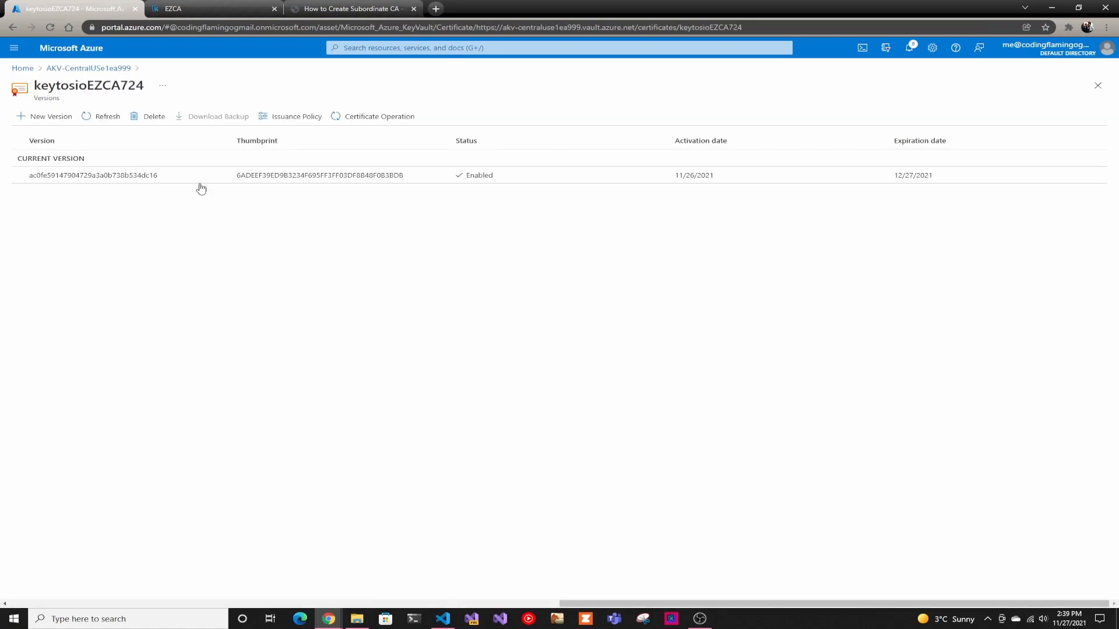
left_click(198, 9)
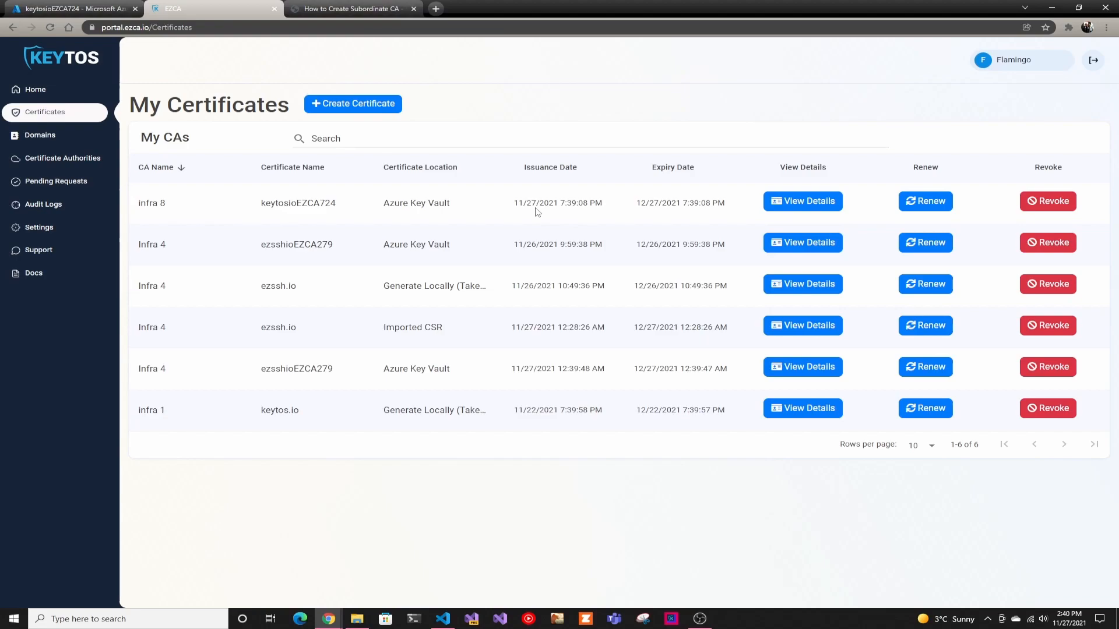
mouse_move(384, 193)
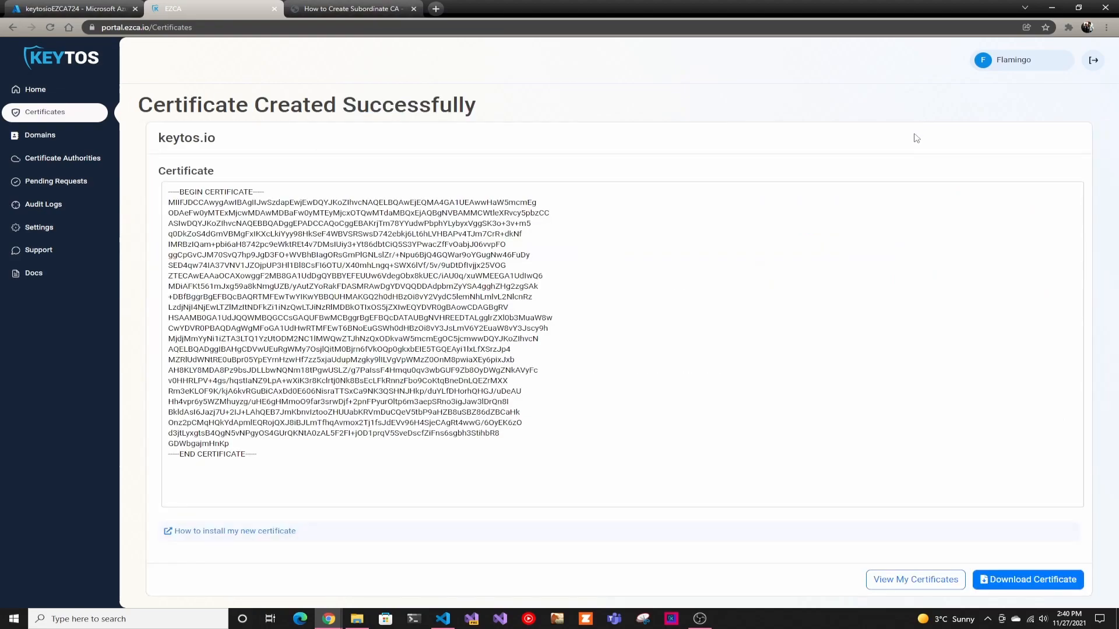
Step: After renewing in EZCA, return to the keytosioEZCA724 versions page in Azure Key Vault
left_click(76, 10)
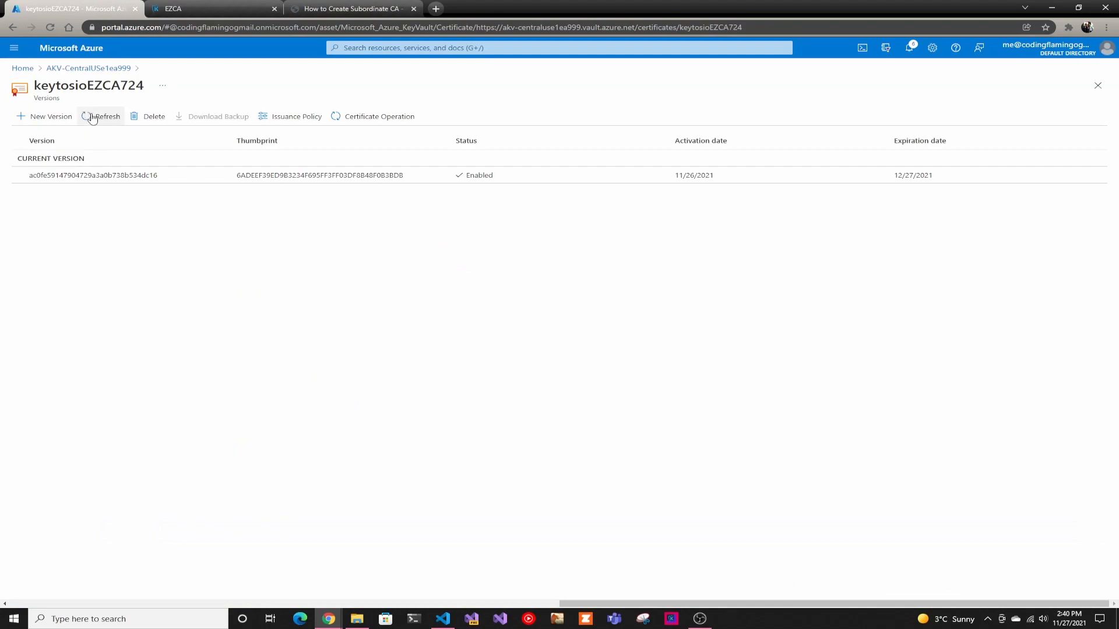
Step: Refresh the keytosioEZCA724 version list to check for the renewed certificate
left_click(105, 117)
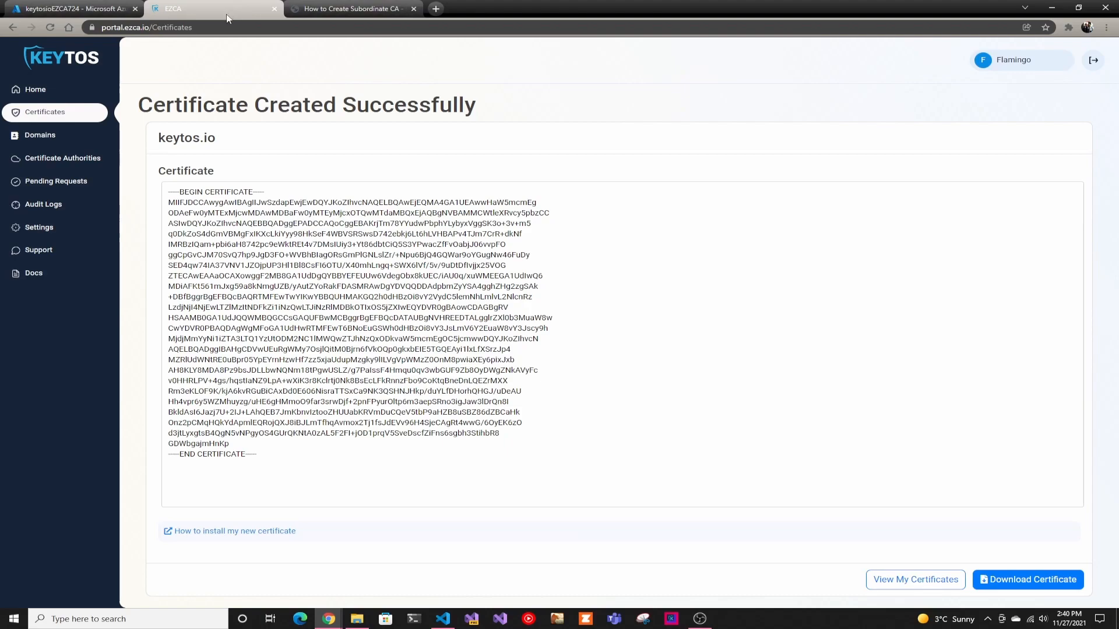
mouse_move(180, 92)
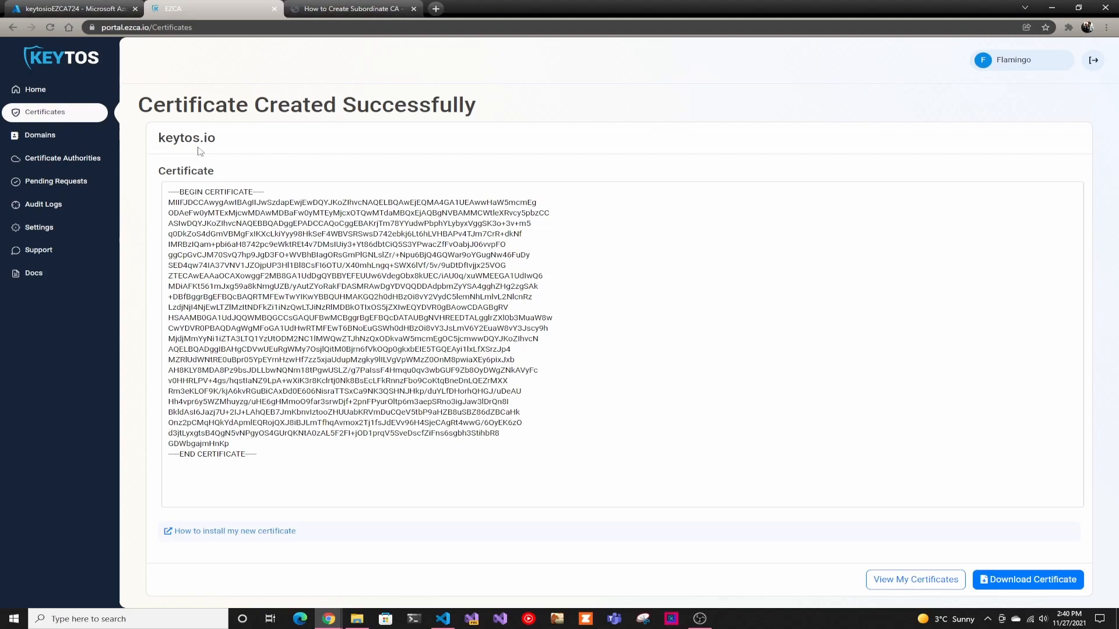
mouse_move(1071, 402)
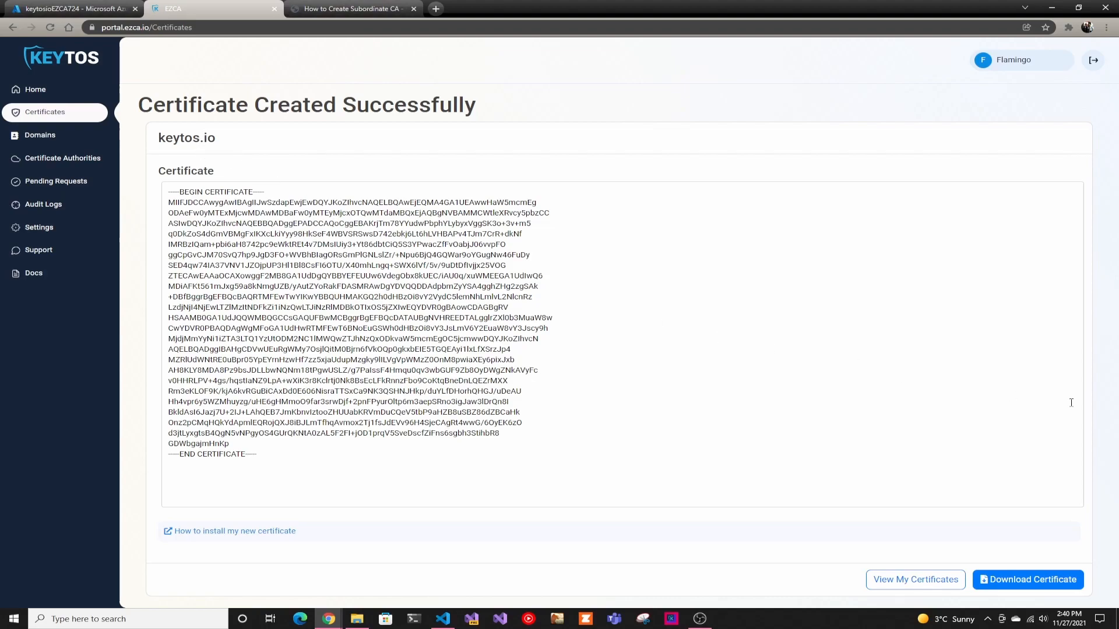